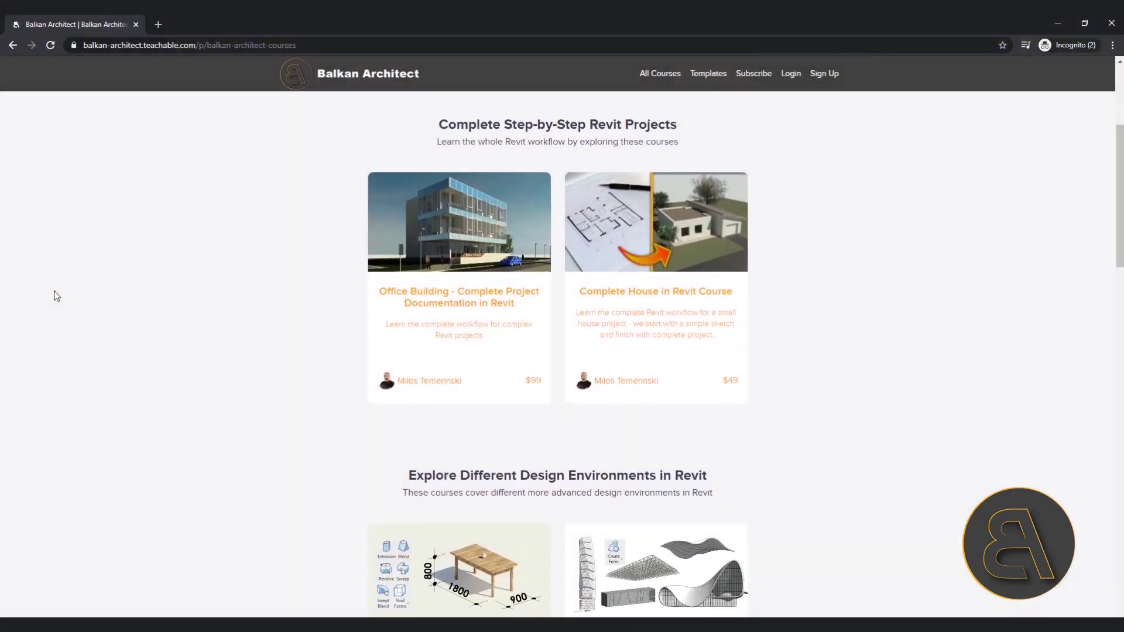
Orbit the 3D view to look at the clad wall from the side
{"action": "scroll", "scroll_direction": "down", "scroll_amount": 3}
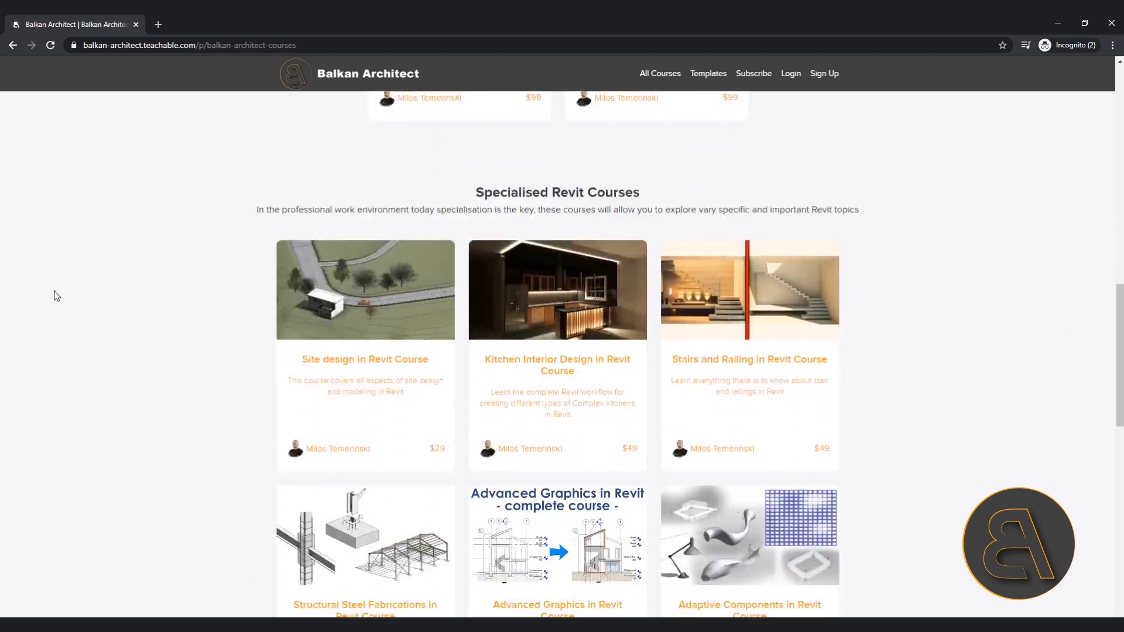
{"action": "scroll", "scroll_direction": "down", "scroll_amount": 3}
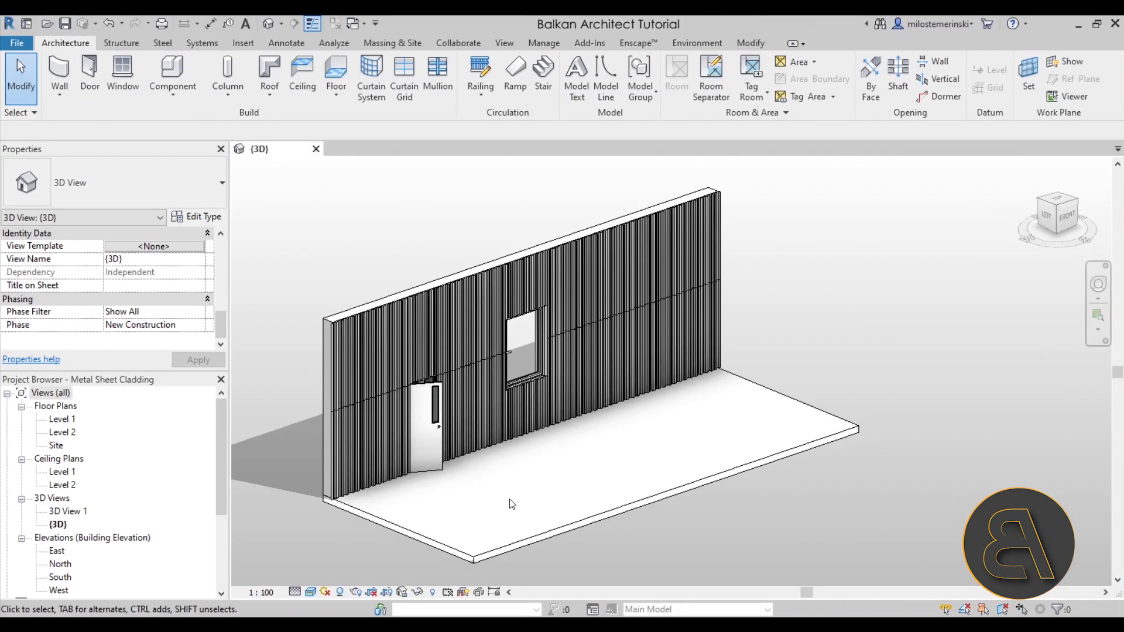
{"action": "mouse_move", "coordinate": [476, 521]}
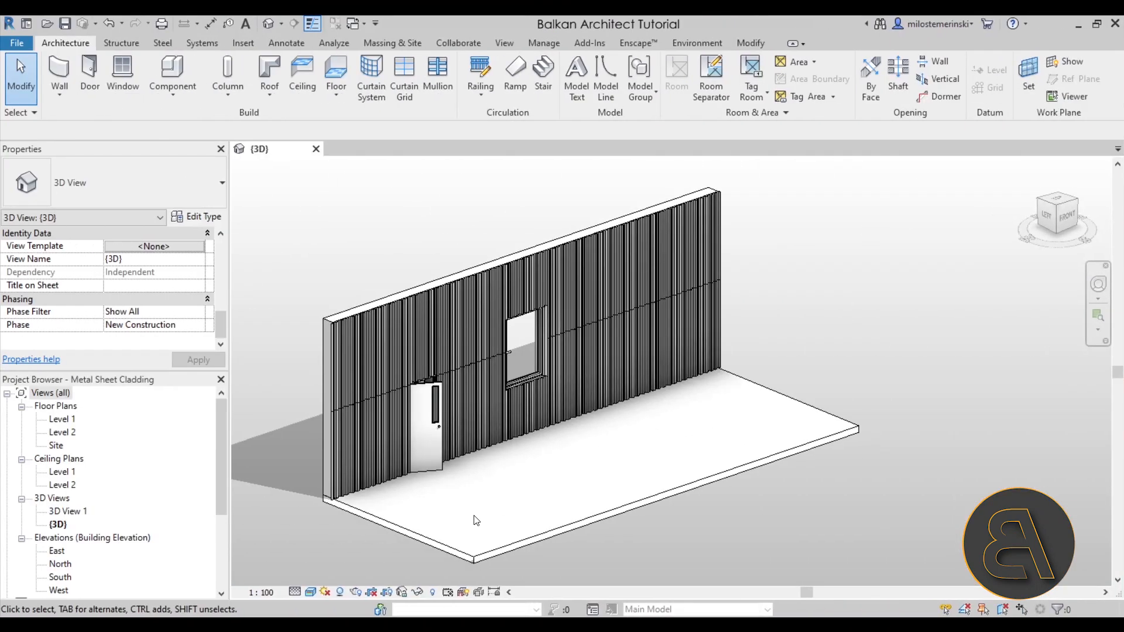
{"action": "left_click_drag", "start_coordinate": [477, 520], "coordinate": [543, 496]}
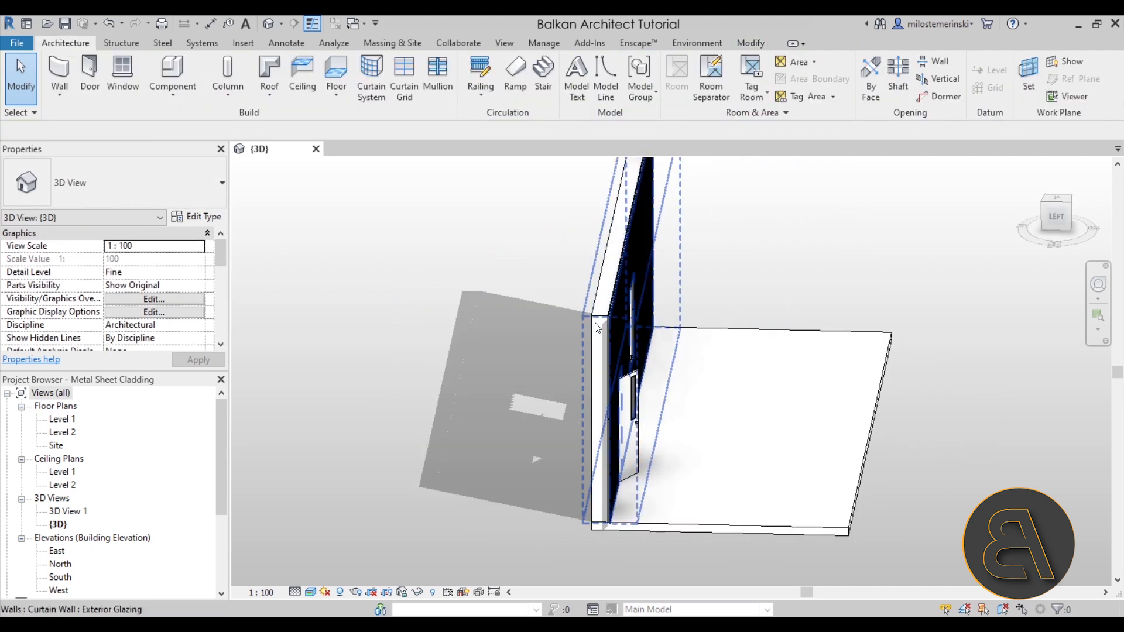
{"action": "left_click", "coordinate": [599, 334]}
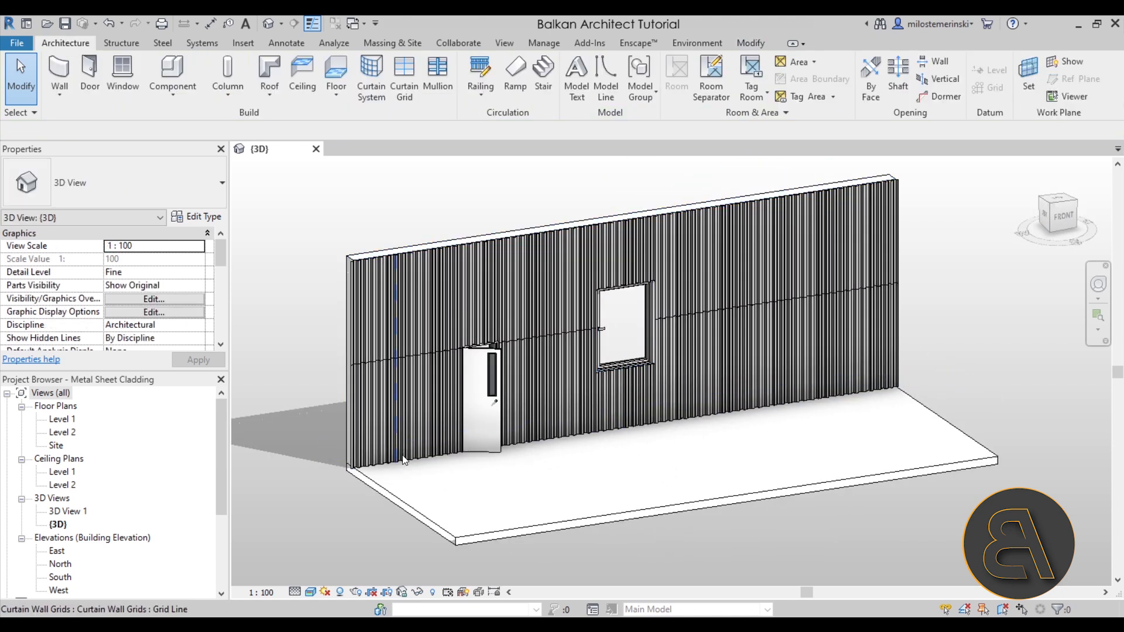
{"action": "mouse_move", "coordinate": [405, 462]}
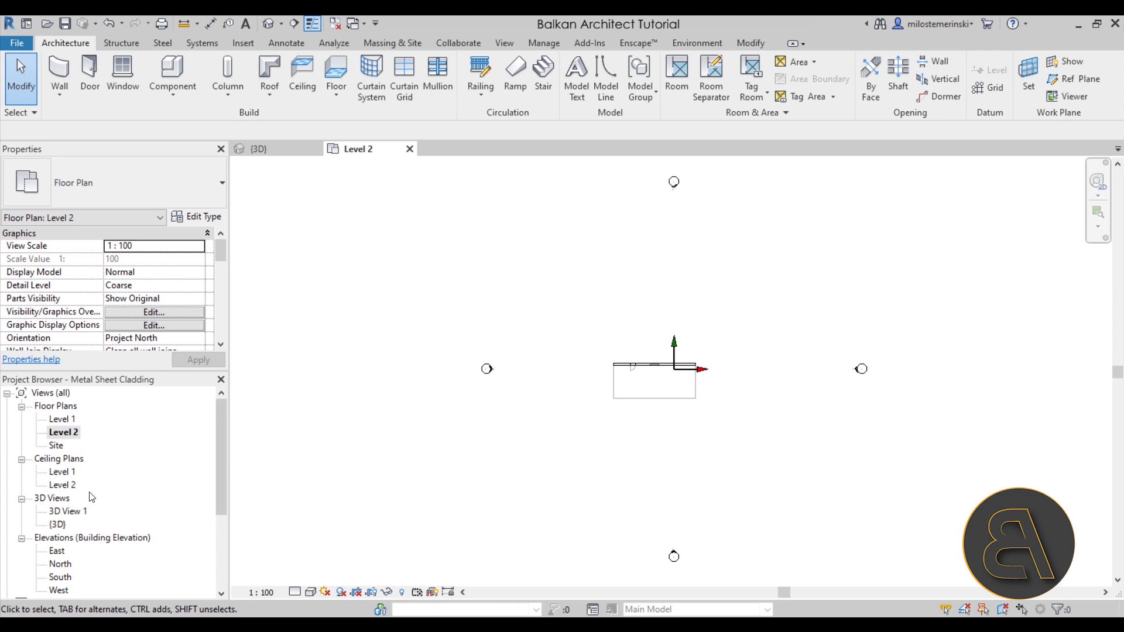
Check the 3.6 m wall height in the South elevation, then return to Level 2
{"action": "double_click", "coordinate": [56, 576]}
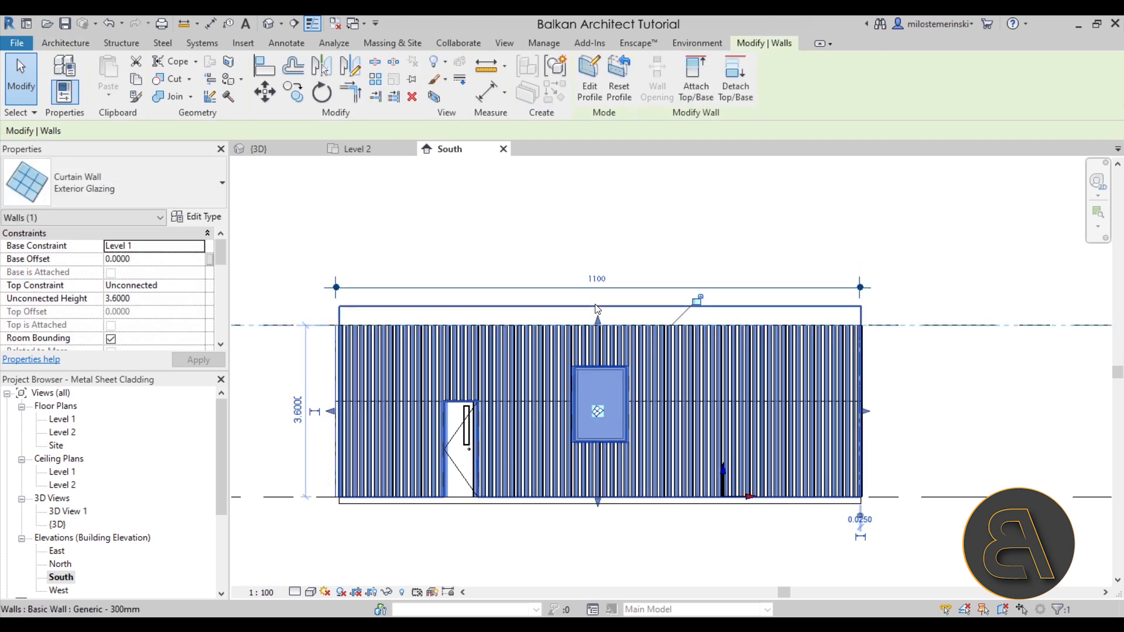
{"action": "left_click", "coordinate": [597, 279]}
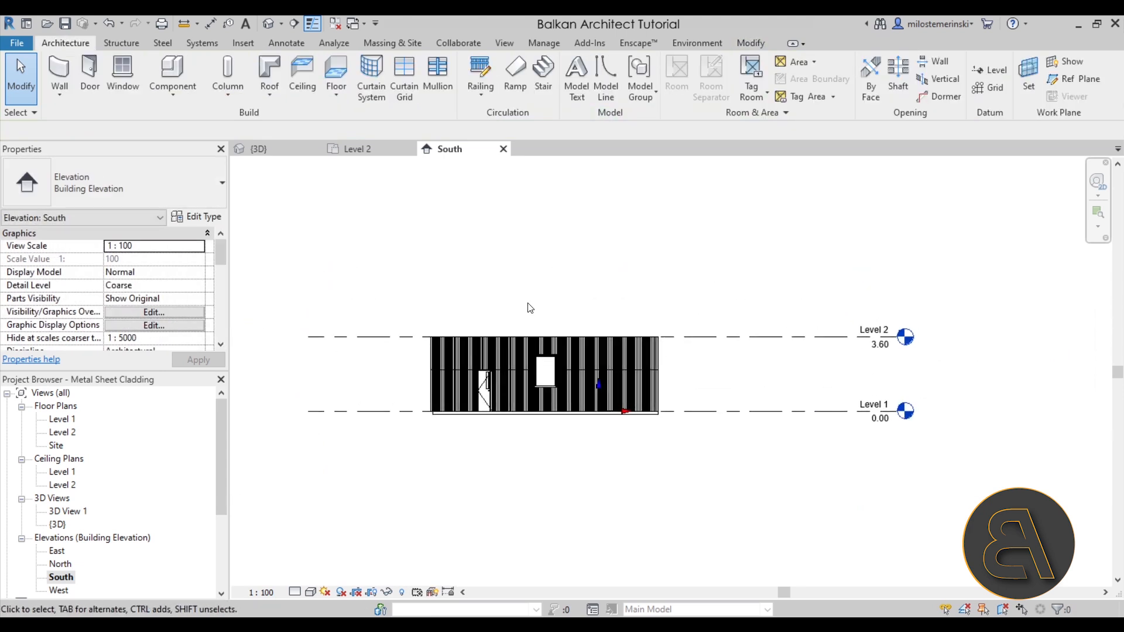
{"action": "left_click", "coordinate": [358, 148]}
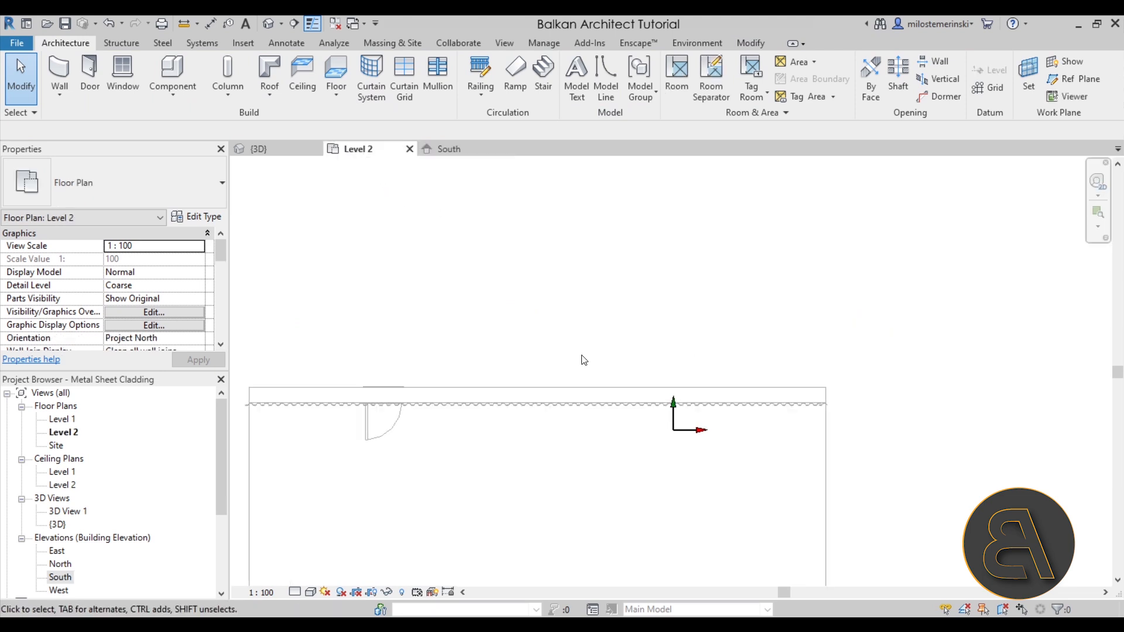
{"action": "mouse_move", "coordinate": [674, 408]}
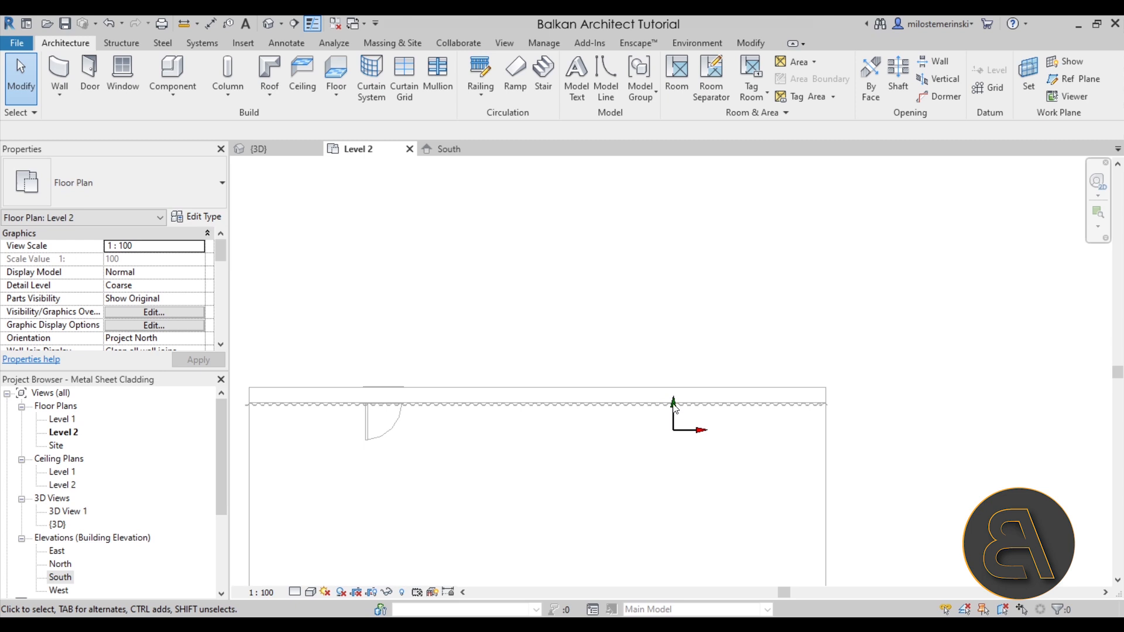
{"action": "scroll", "scroll_direction": "down", "scroll_amount": 3}
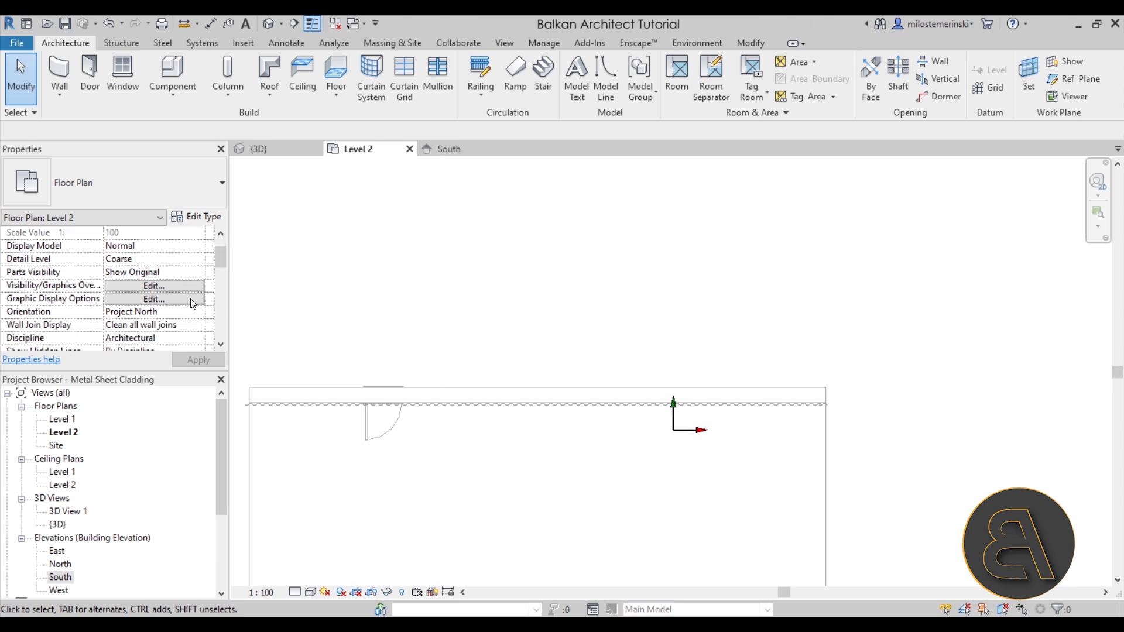
{"action": "left_click", "coordinate": [153, 285]}
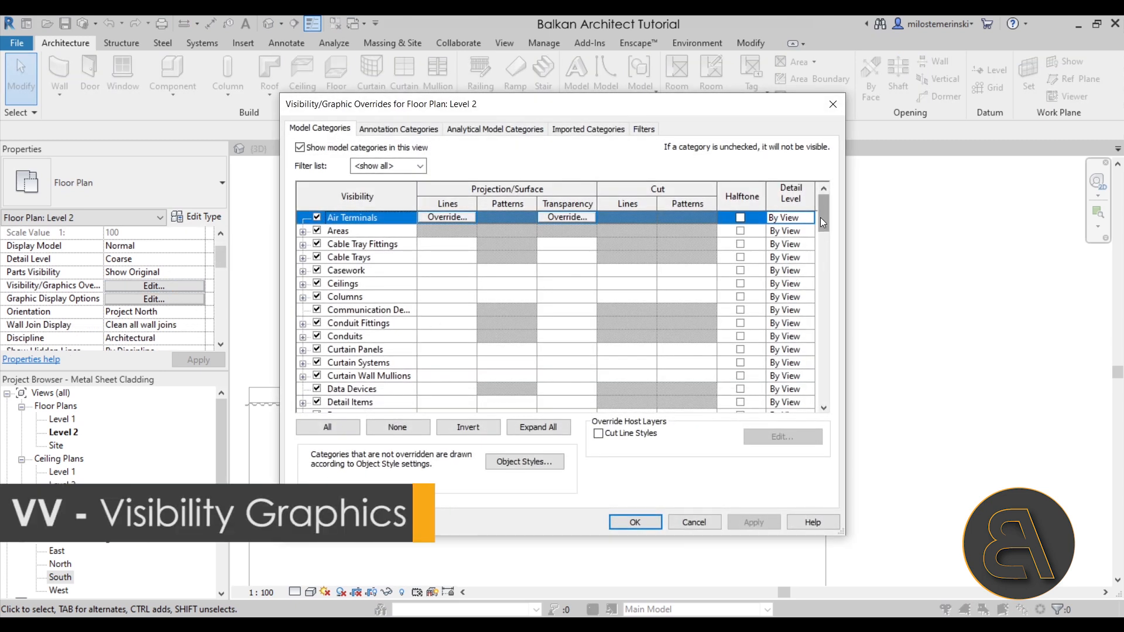
{"action": "scroll", "scroll_direction": "down", "scroll_amount": 3}
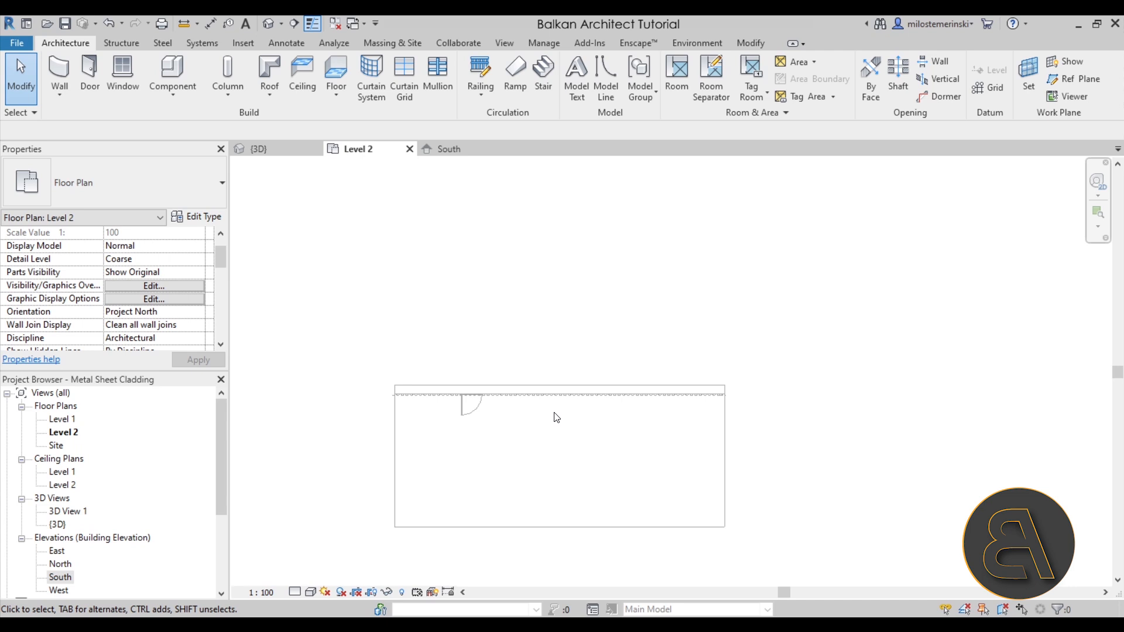
{"action": "mouse_move", "coordinate": [270, 70]}
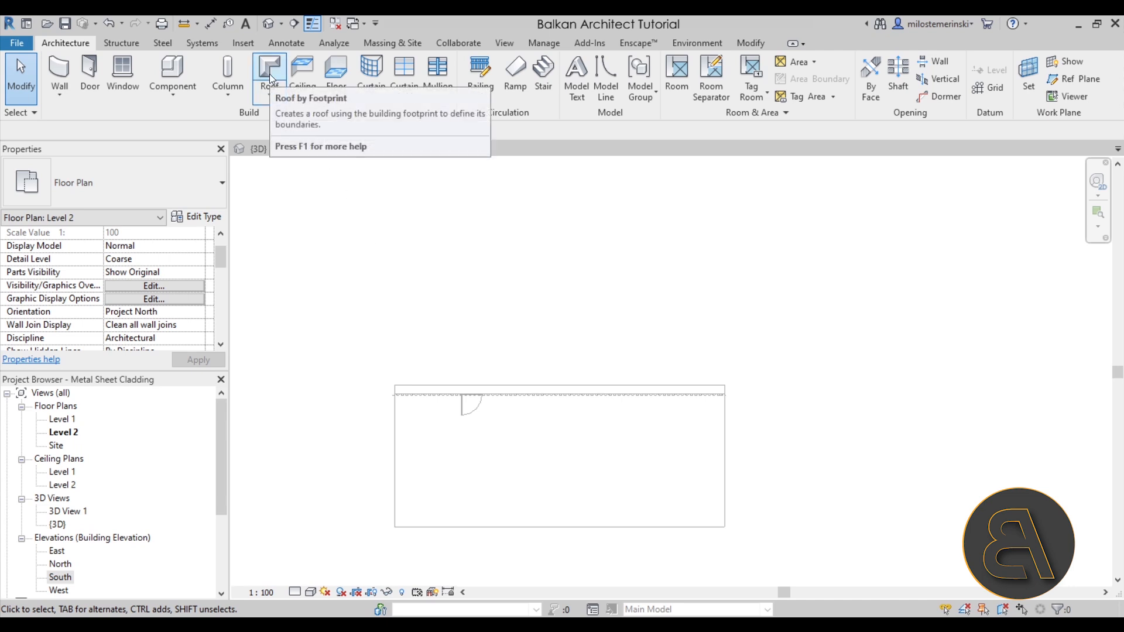
Sketch a roof by footprint on Level 2 with one sloped edge and finish it
{"action": "left_click", "coordinate": [267, 65]}
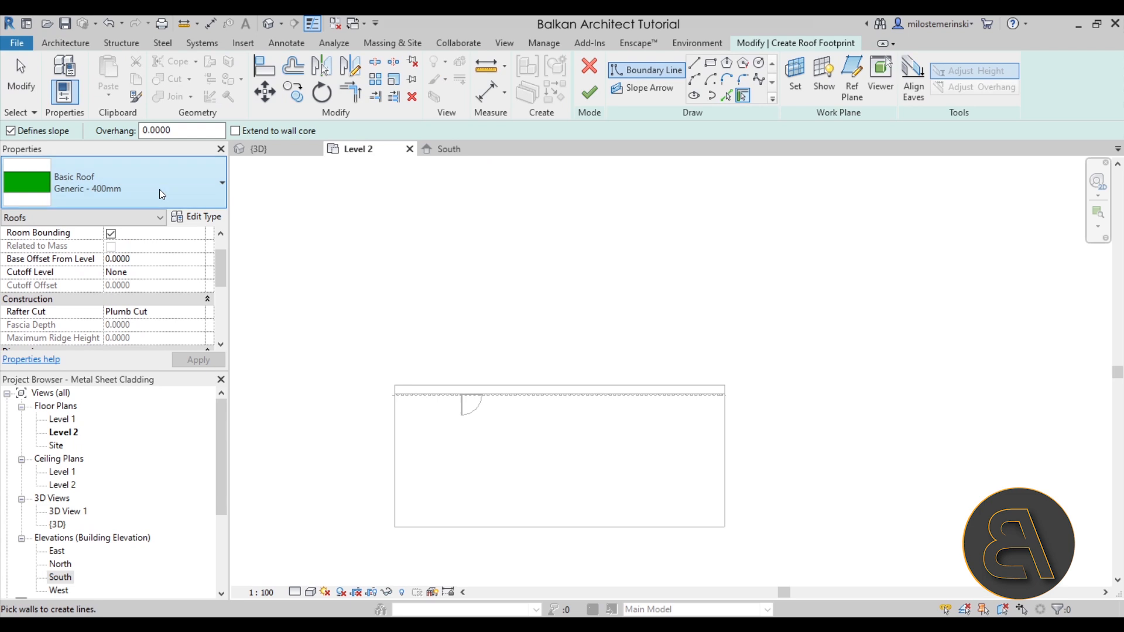
{"action": "left_click", "coordinate": [219, 182]}
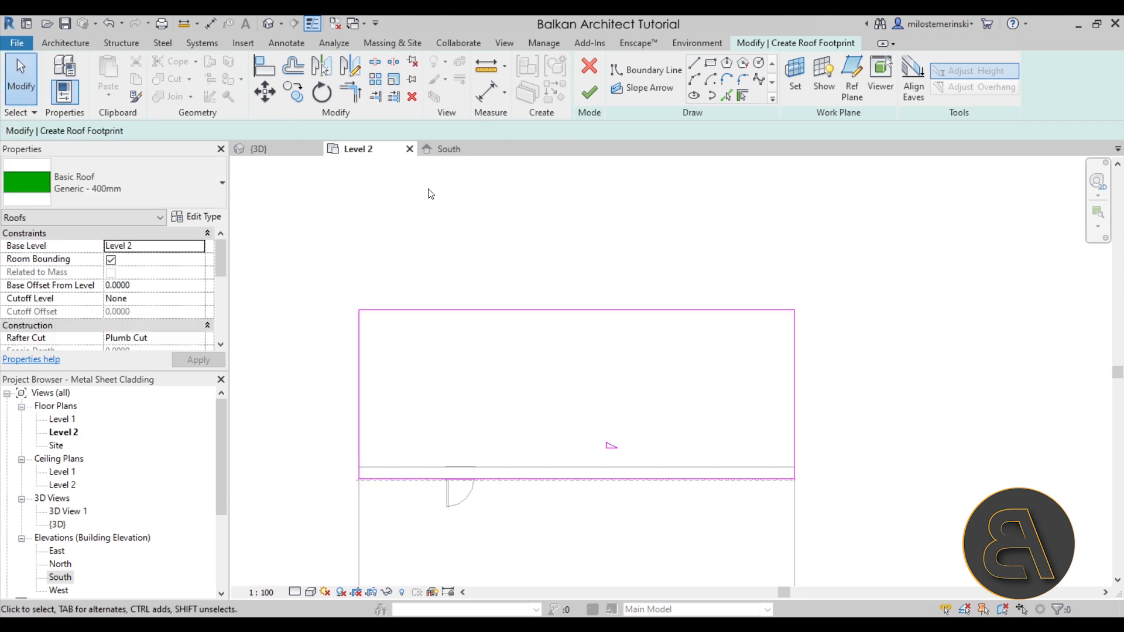
{"action": "left_click", "coordinate": [258, 148]}
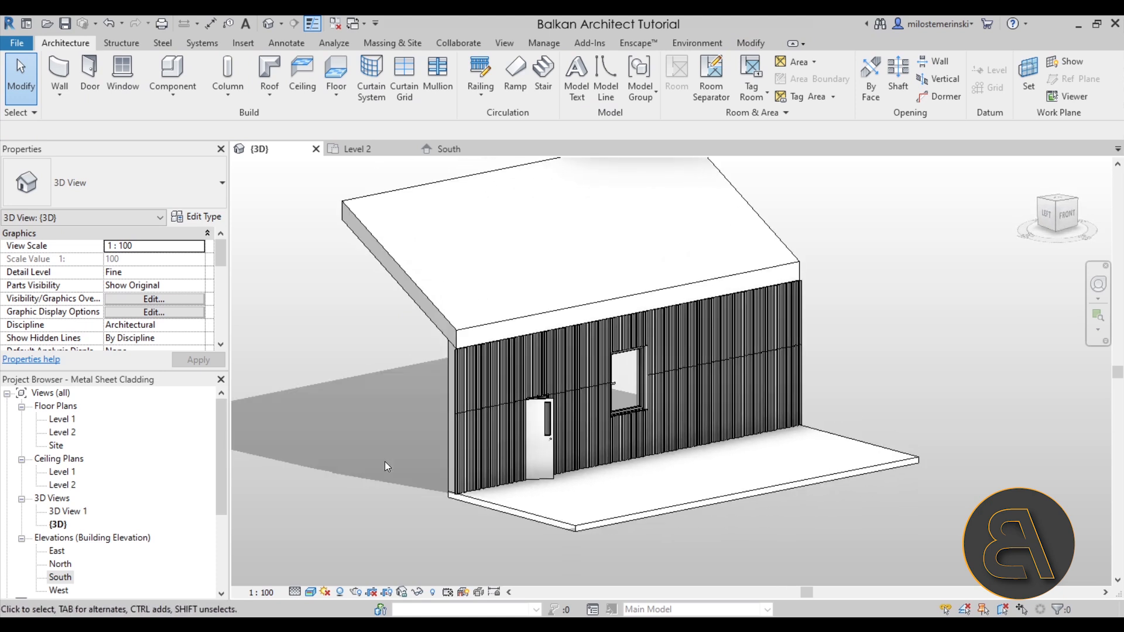
{"action": "mouse_move", "coordinate": [408, 327]}
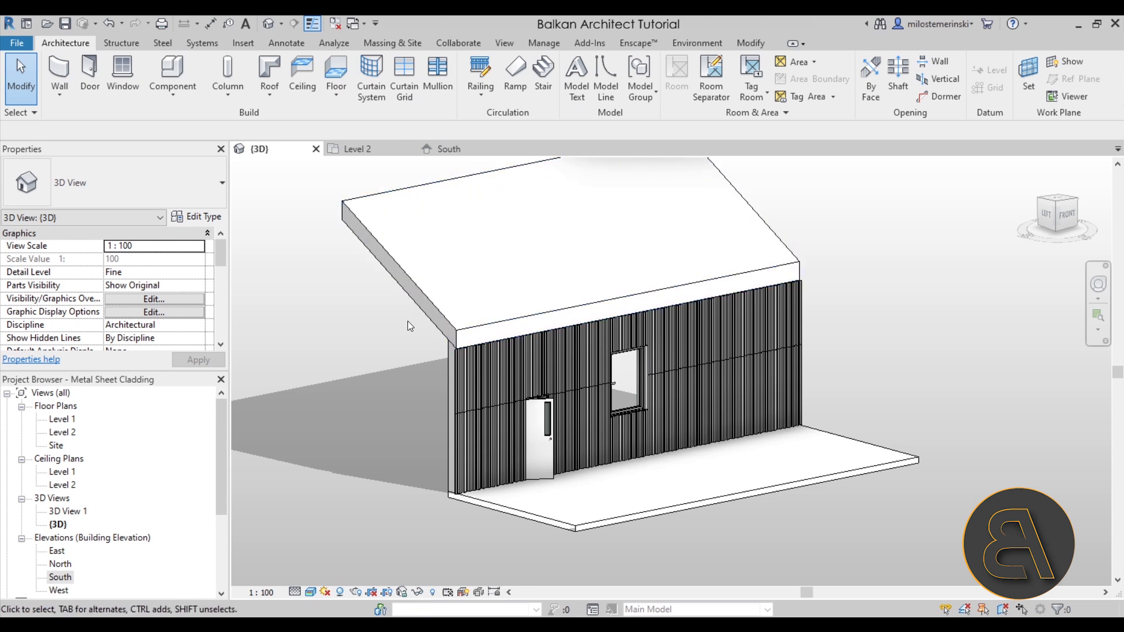
{"action": "mouse_move", "coordinate": [455, 306]}
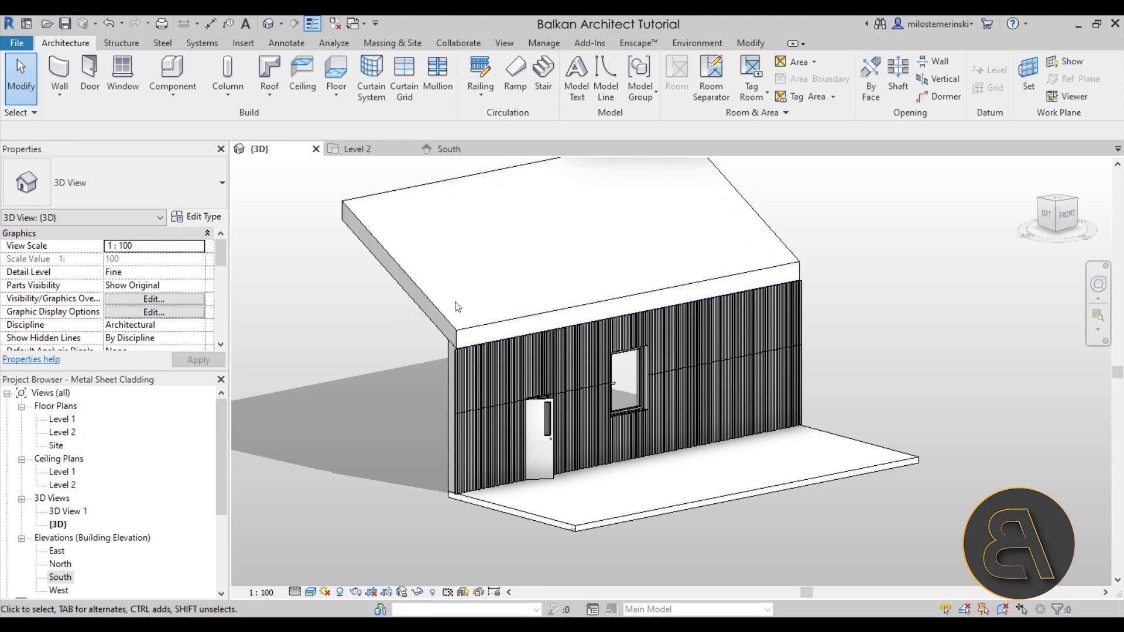
{"action": "mouse_move", "coordinate": [459, 323]}
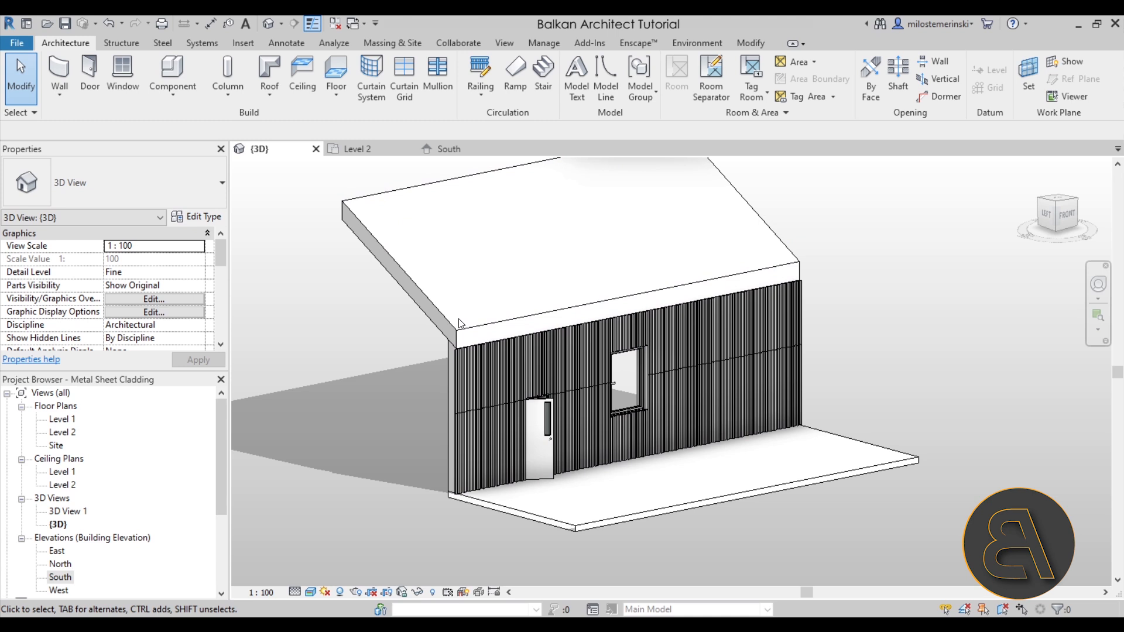
{"action": "mouse_move", "coordinate": [428, 170]}
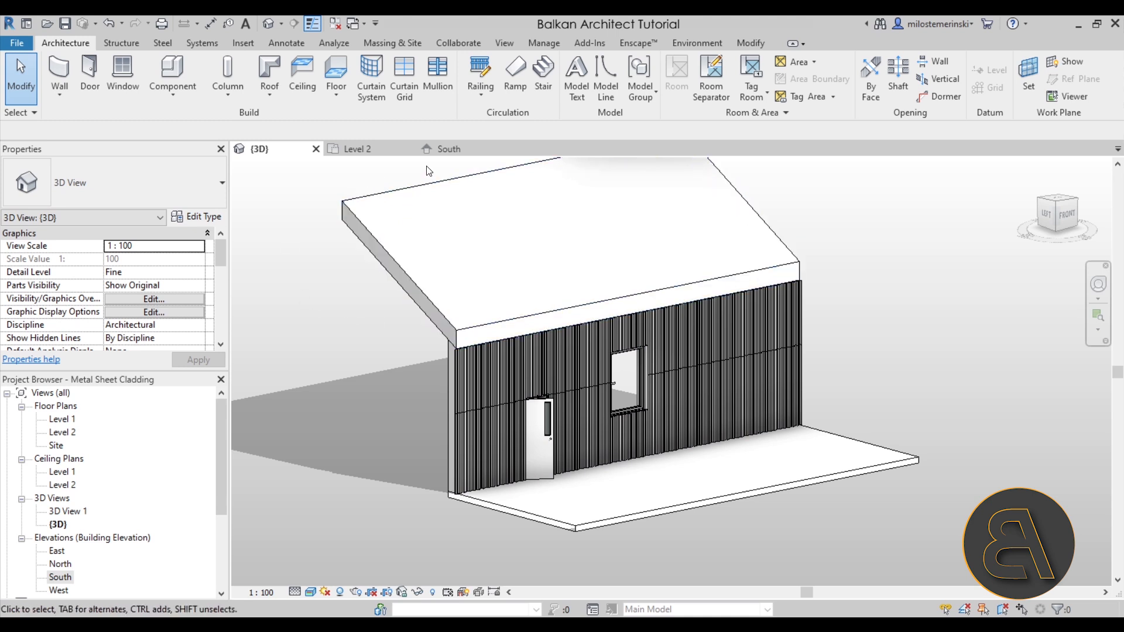
Go back to the Level 2 plan, where the roof outline covers the wall and door
{"action": "left_click", "coordinate": [357, 149]}
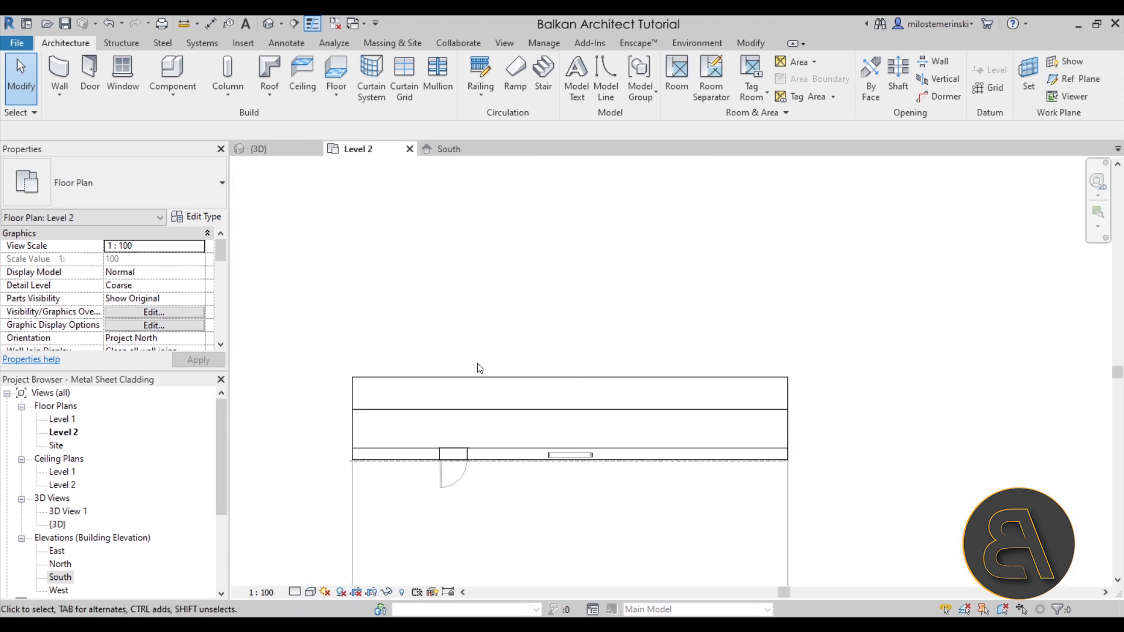
Give the new roof a 1.0000 base offset from Level 2 and the Sloped Glazing type
{"action": "double_click", "coordinate": [60, 447]}
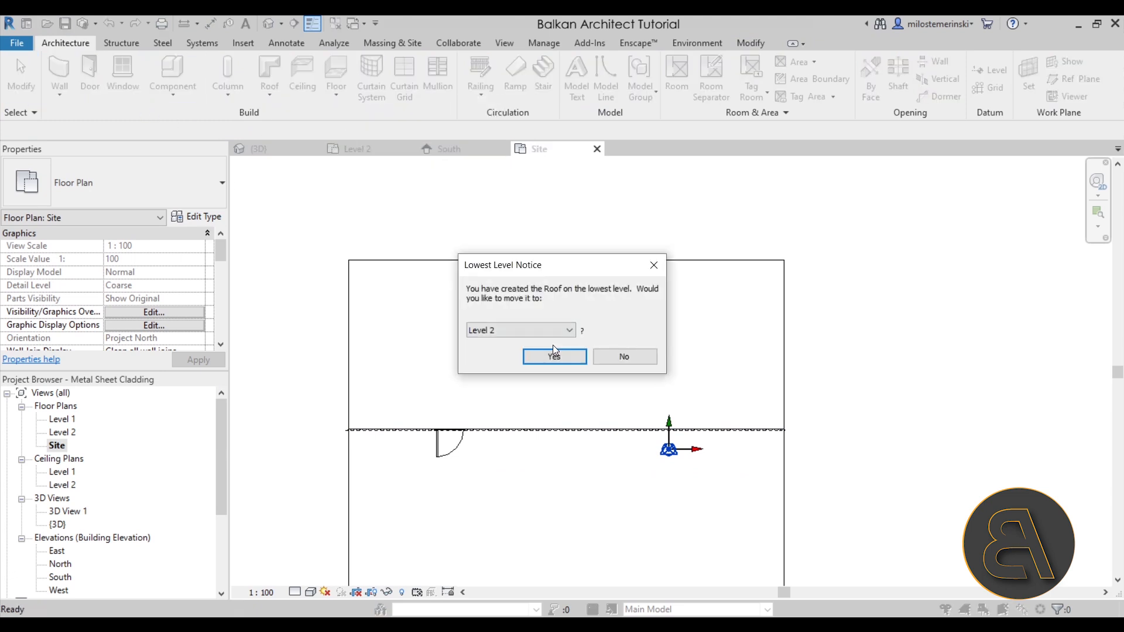
{"action": "left_click", "coordinate": [554, 357]}
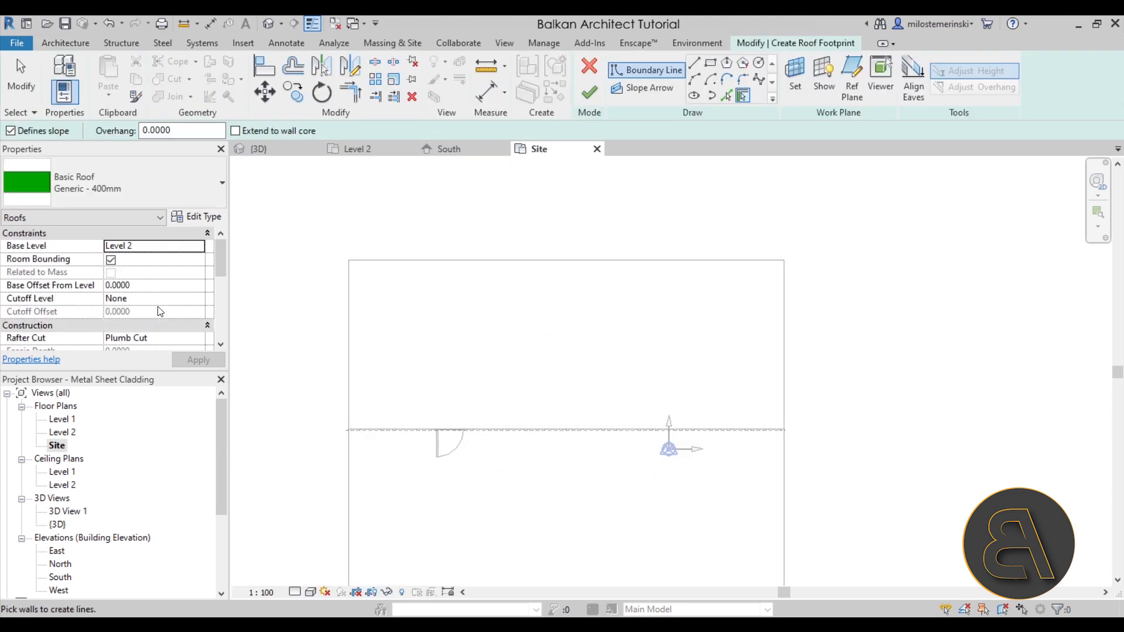
{"action": "left_click", "coordinate": [129, 285]}
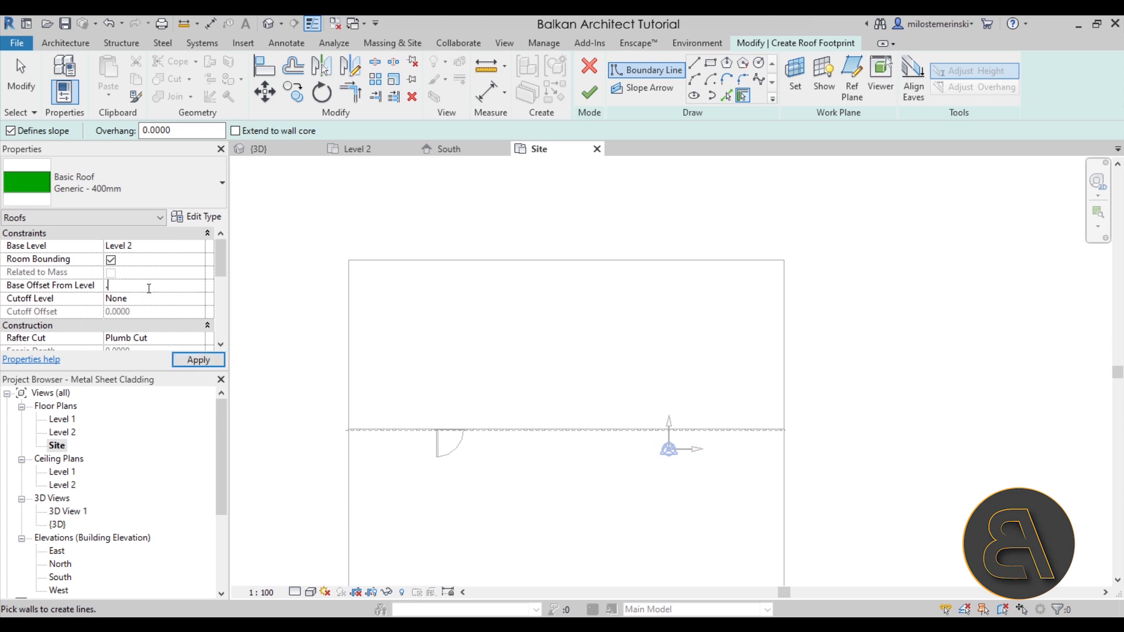
{"action": "type", "text": "1.0000"}
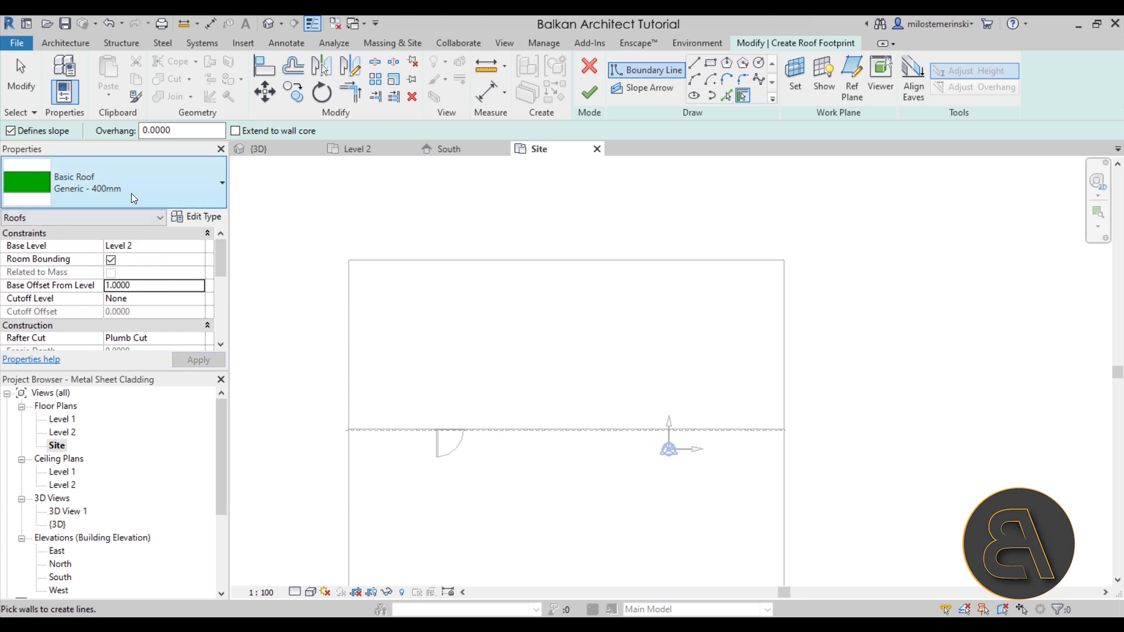
{"action": "left_click", "coordinate": [219, 182]}
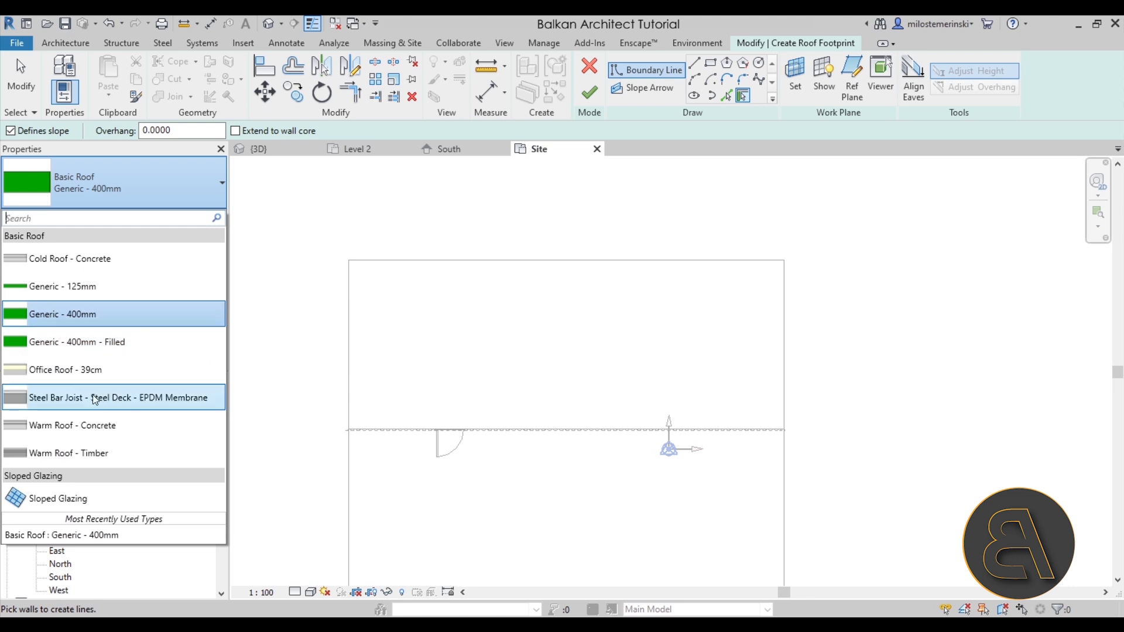
{"action": "left_click", "coordinate": [57, 498]}
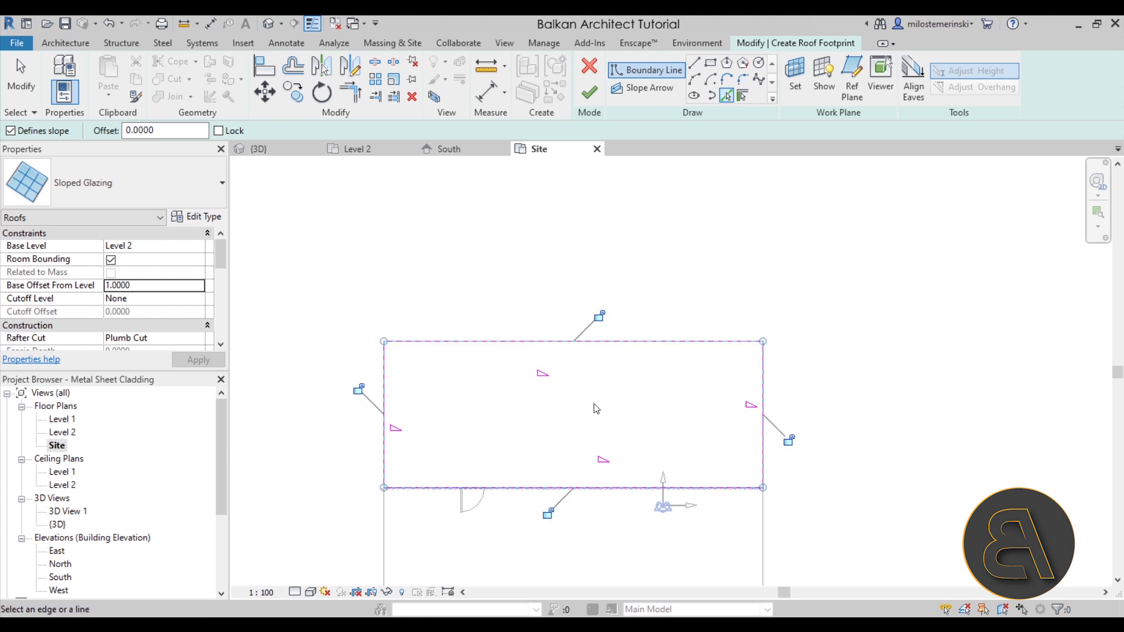
Finish the Sloped Glazing roof sketch, sloping along one edge only
{"action": "left_click", "coordinate": [257, 149]}
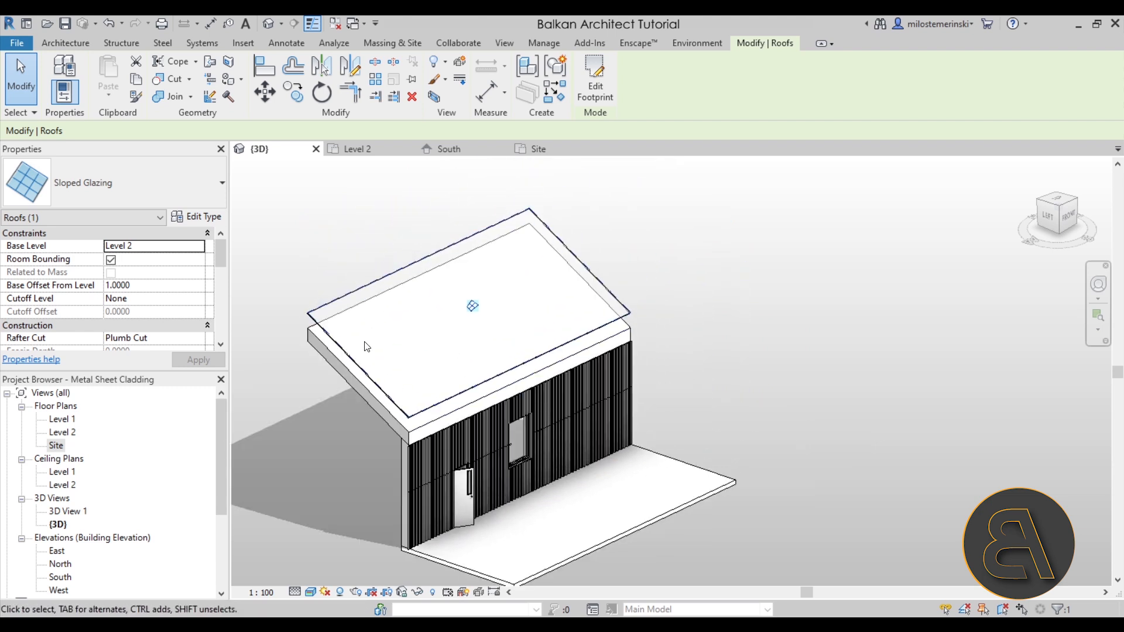
Open Edit Type for the selected Sloped Glazing roof
{"action": "left_click", "coordinate": [203, 217]}
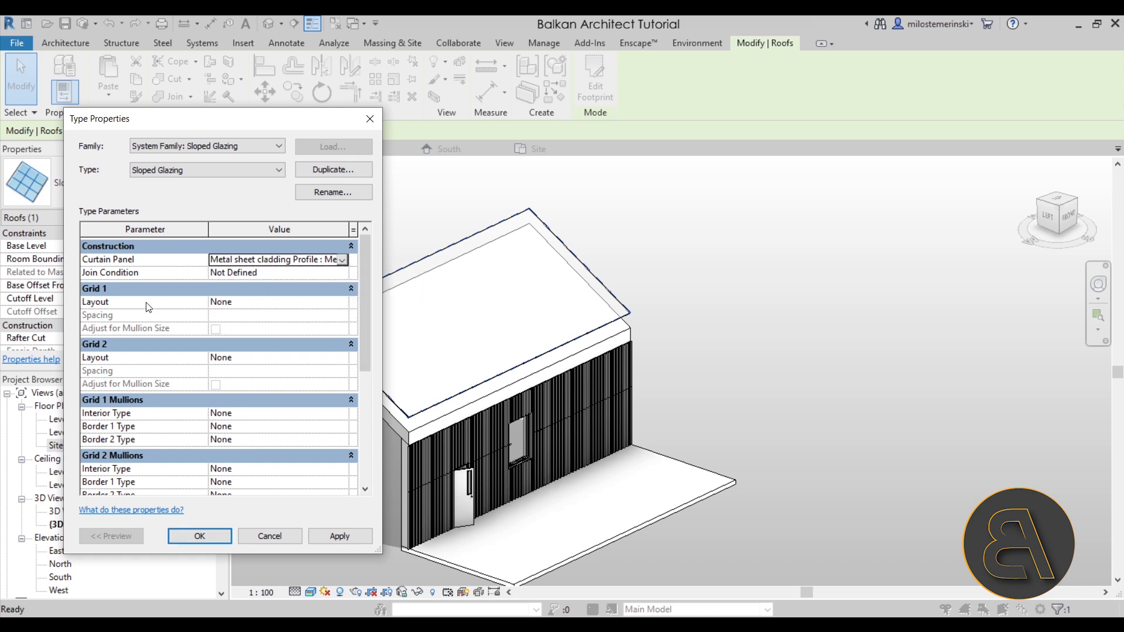
{"action": "mouse_move", "coordinate": [346, 310]}
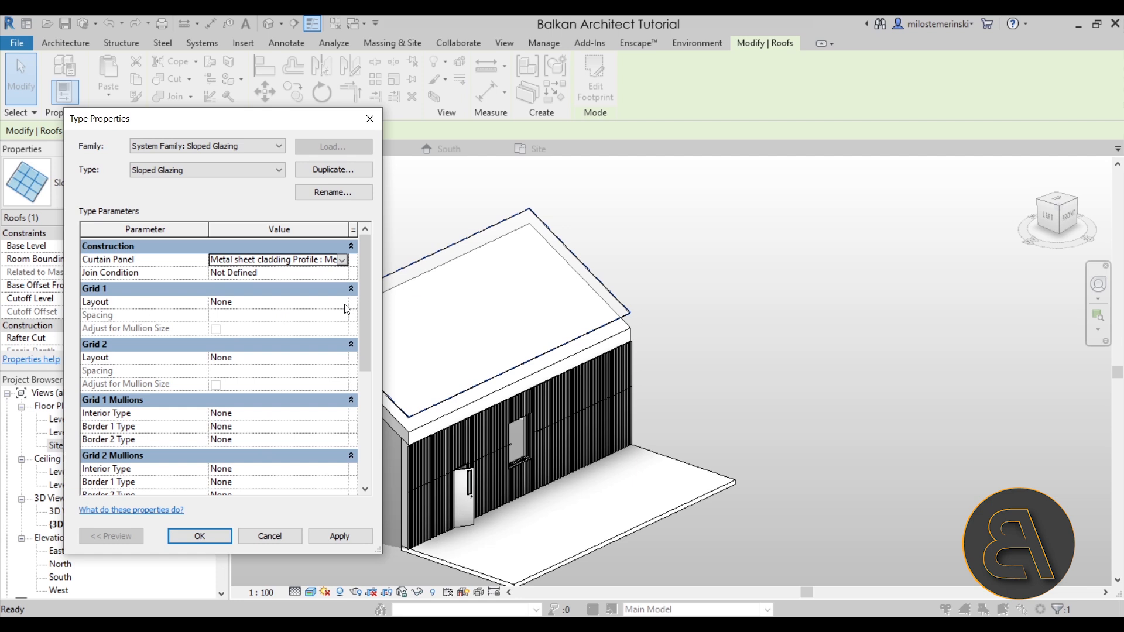
Set Grid 1 and Grid 2 to Fixed Distance, spaced 0.15 and 2.0
{"action": "left_click", "coordinate": [278, 303]}
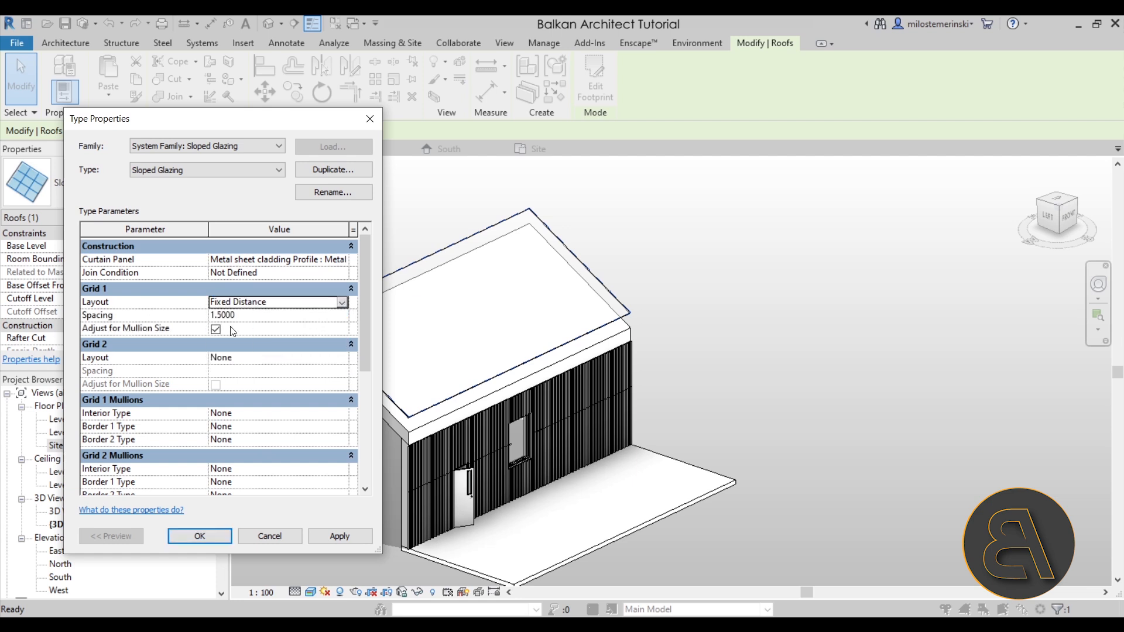
{"action": "left_click", "coordinate": [278, 358]}
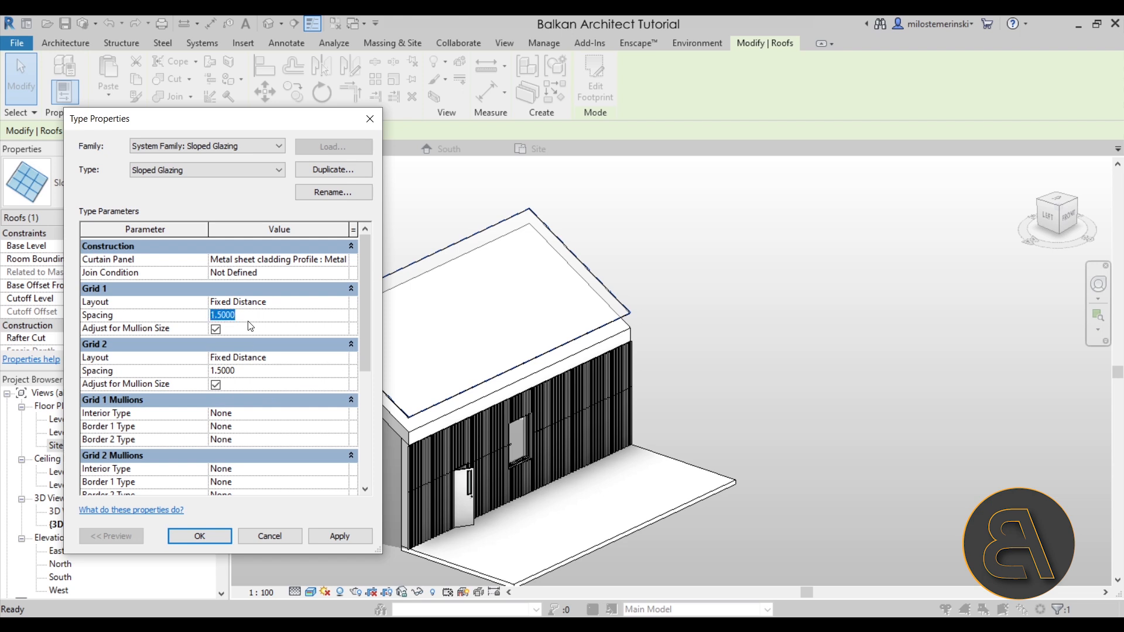
{"action": "type", "text": ".15"}
{"action": "left_click", "coordinate": [278, 371]}
{"action": "type", "text": "2.0000"}
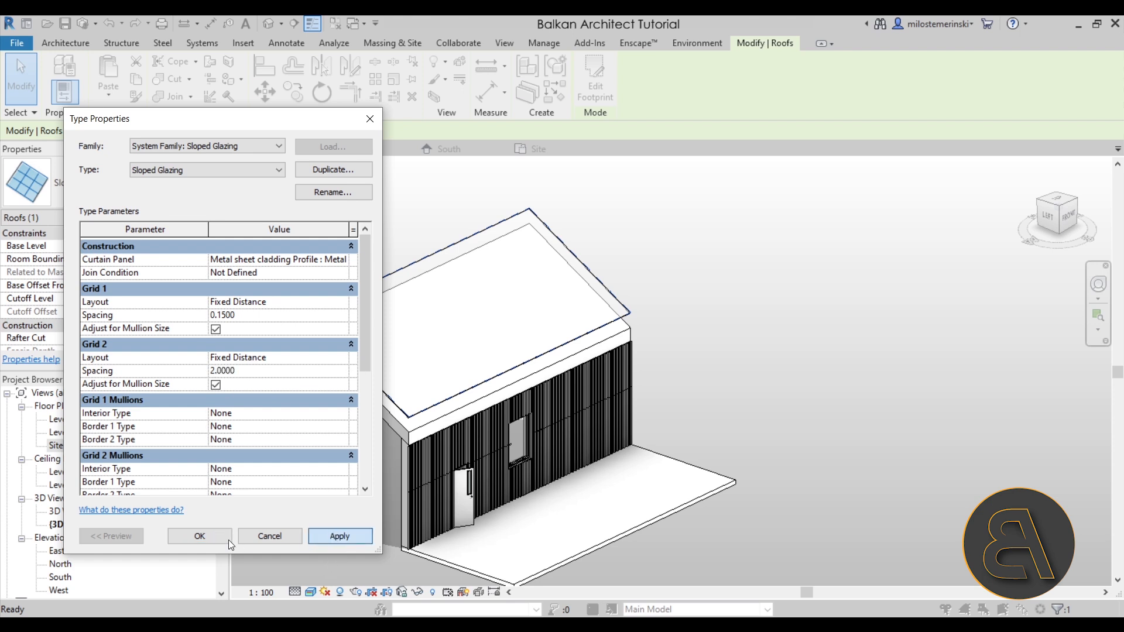
{"action": "left_click", "coordinate": [199, 537]}
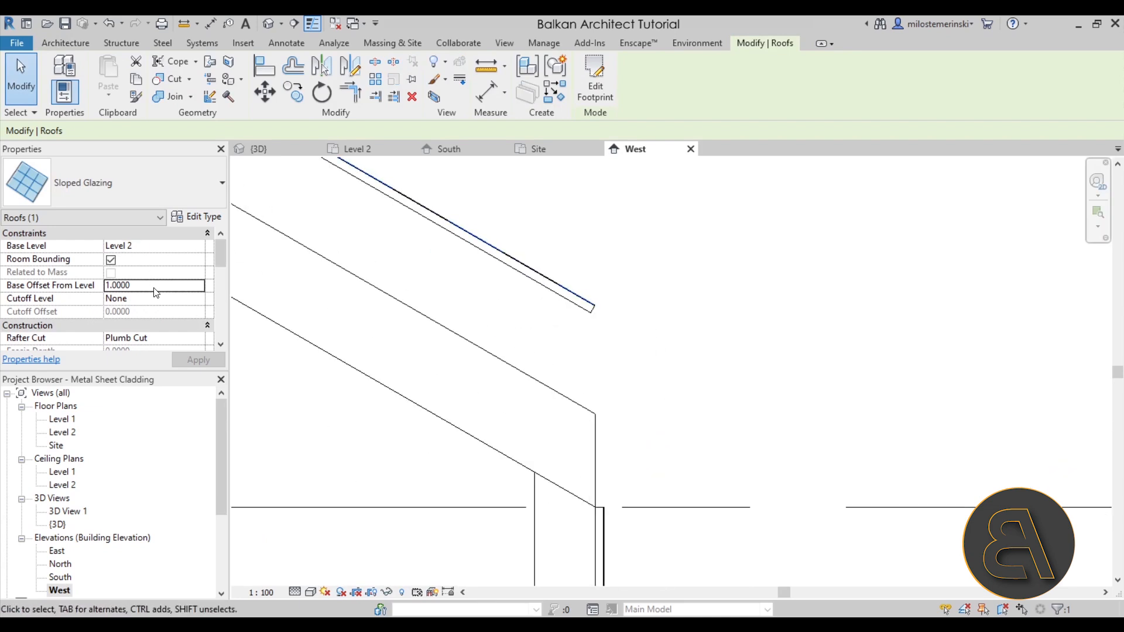
Lower the glazing roof's base offset to 0.5000 and review it in the West elevation
{"action": "type", "text": "0.5000"}
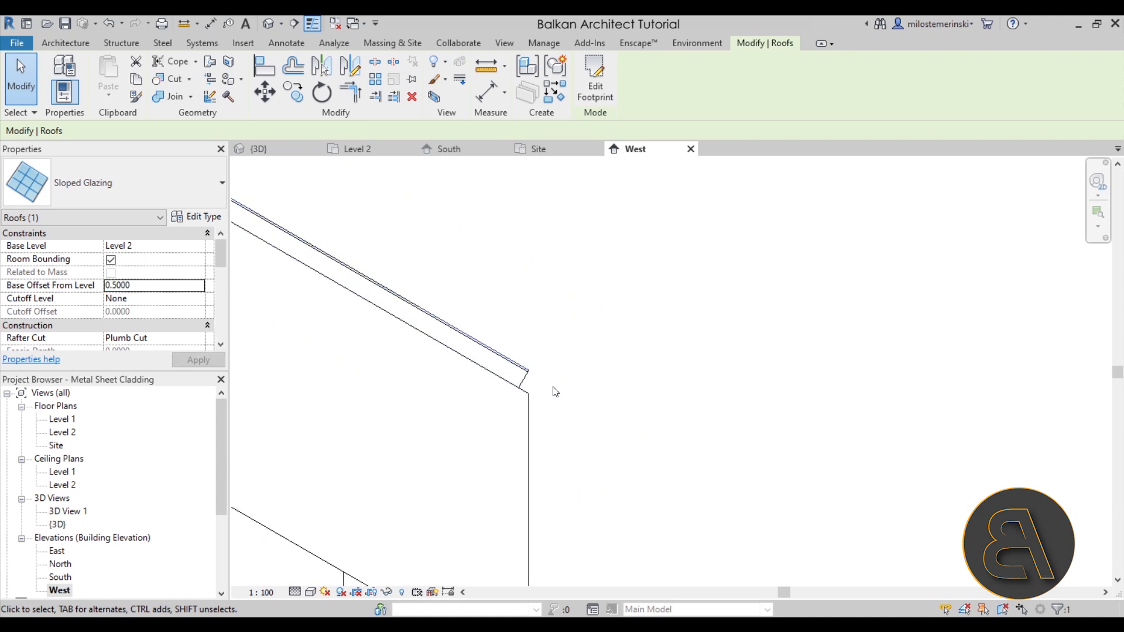
{"action": "left_click", "coordinate": [308, 592]}
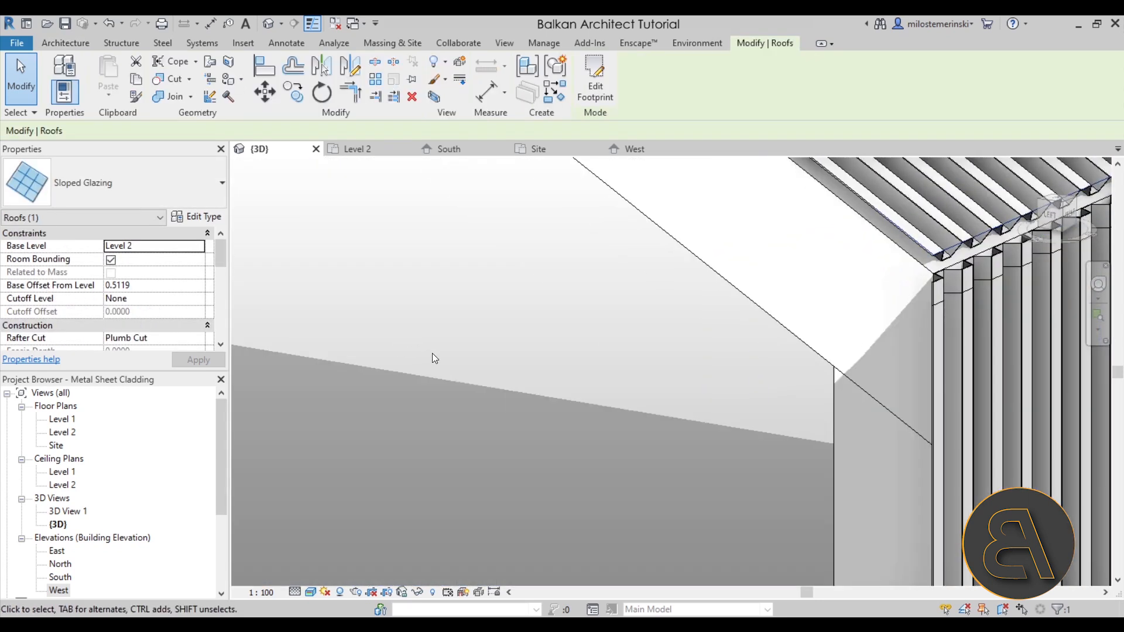
{"action": "left_click", "coordinate": [634, 149]}
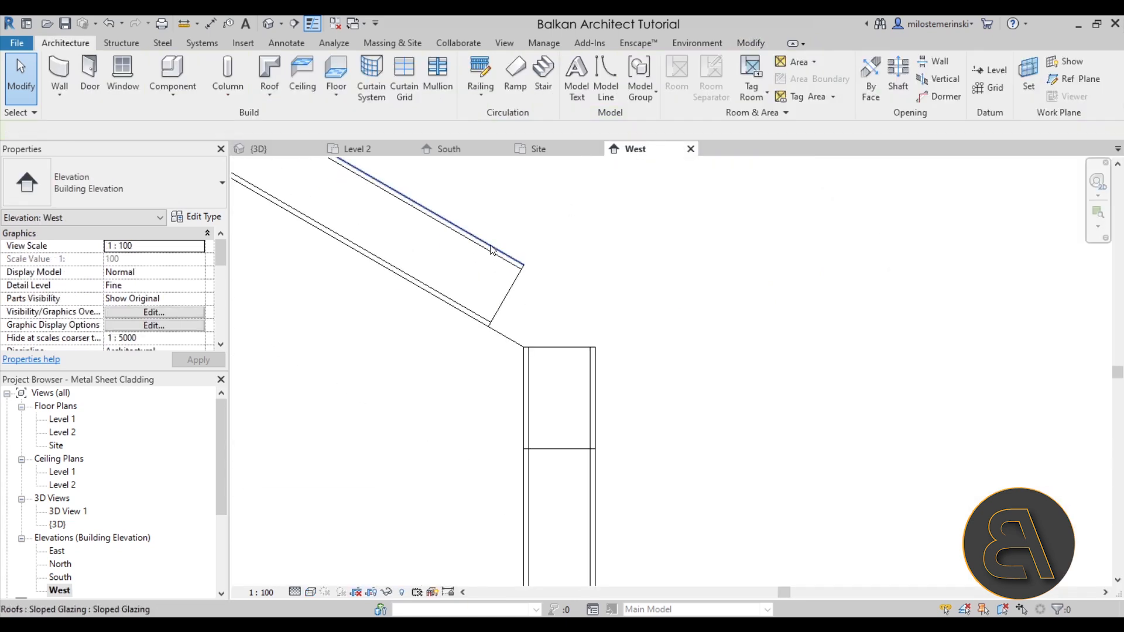
{"action": "left_click", "coordinate": [492, 250]}
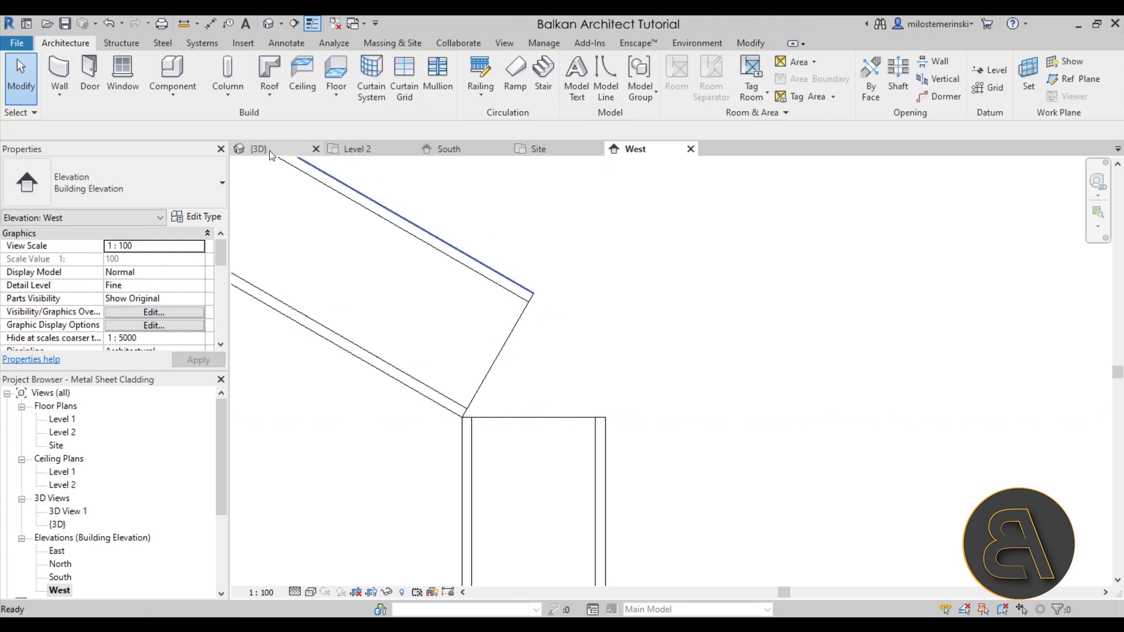
Move the glazing roof sideways in South elevation onto the wall ribs, checking in 3D
{"action": "left_click", "coordinate": [259, 149]}
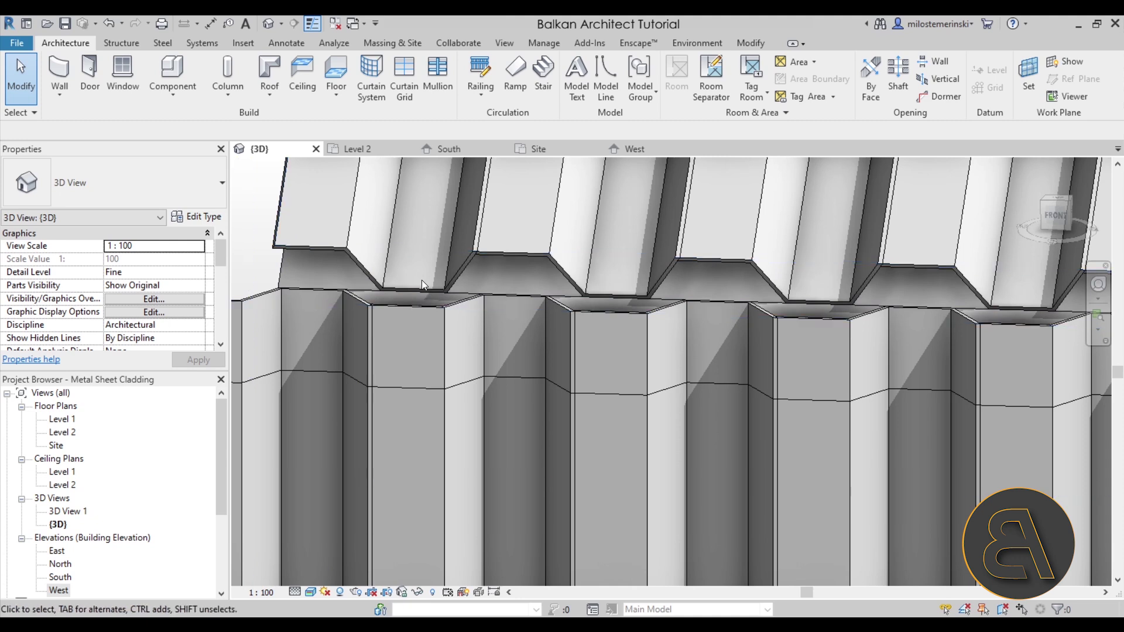
{"action": "mouse_move", "coordinate": [506, 295]}
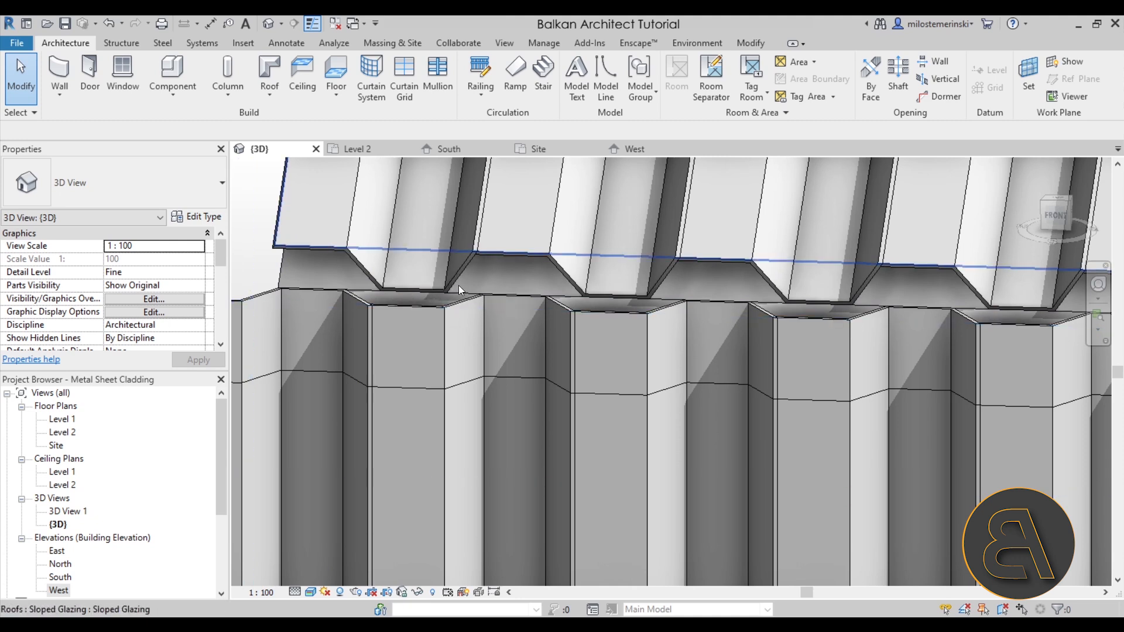
{"action": "left_click", "coordinate": [448, 149]}
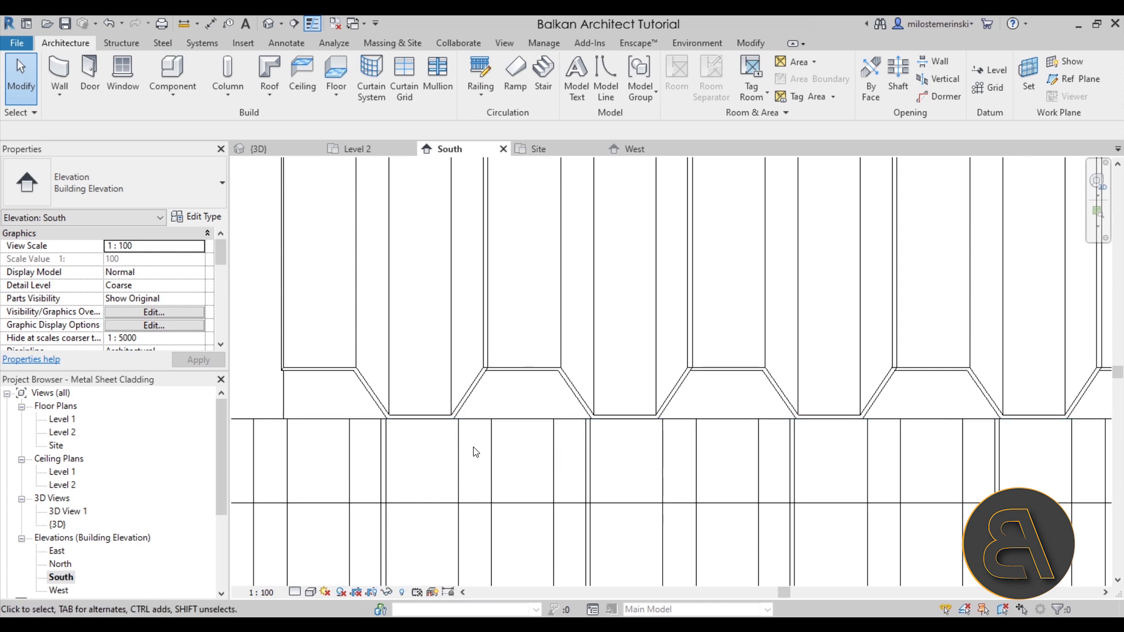
{"action": "mouse_move", "coordinate": [304, 170]}
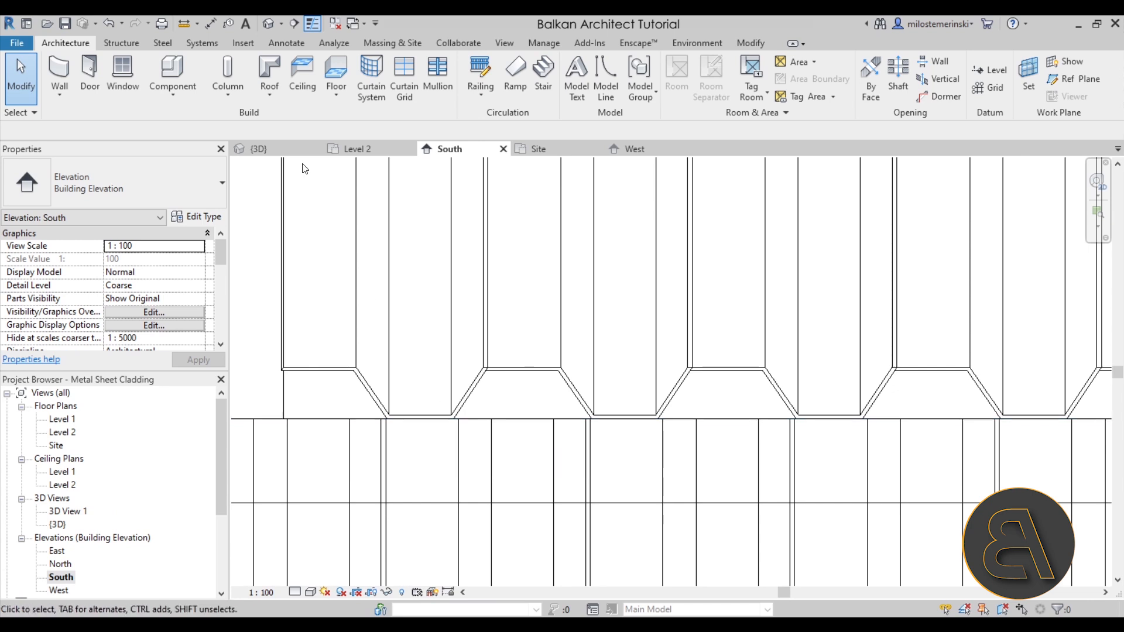
{"action": "left_click", "coordinate": [286, 43]}
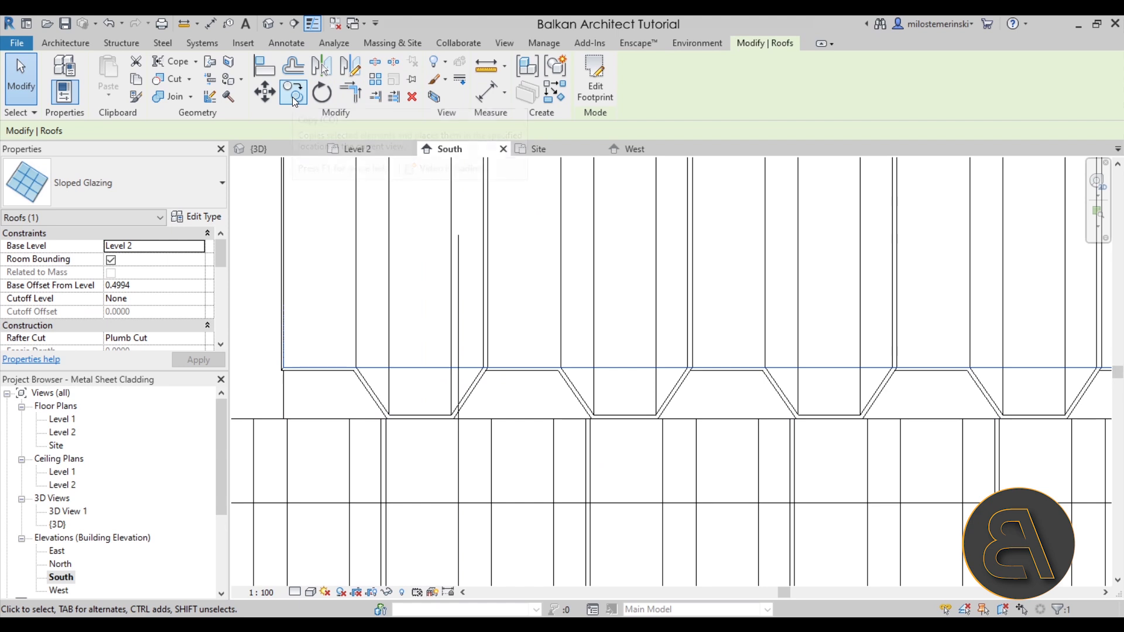
{"action": "left_click", "coordinate": [265, 92]}
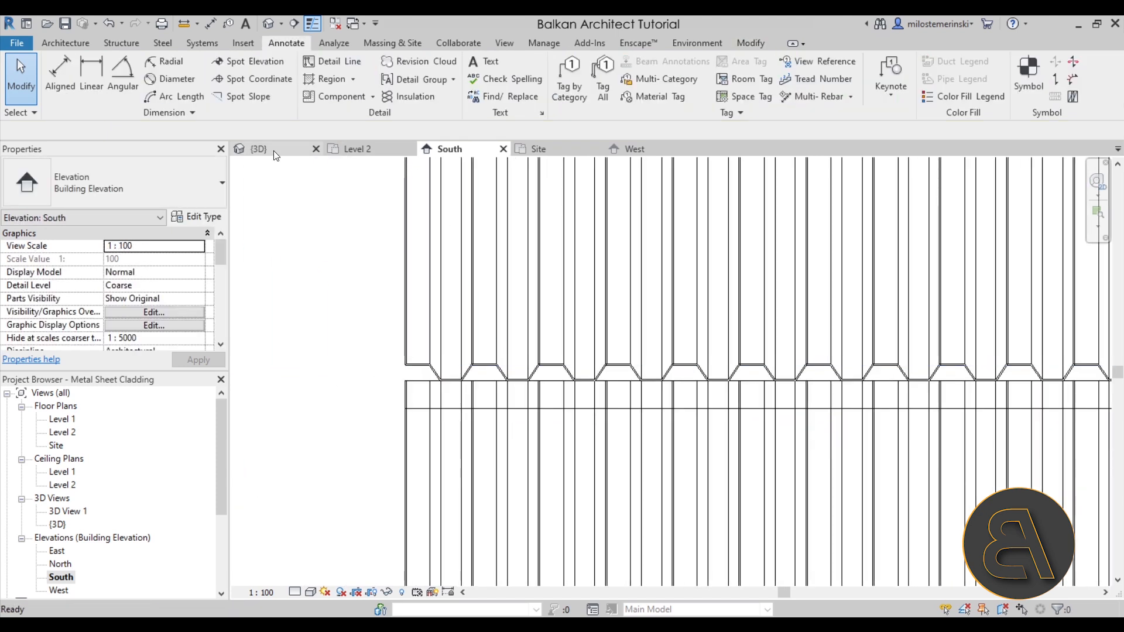
{"action": "left_click", "coordinate": [257, 149]}
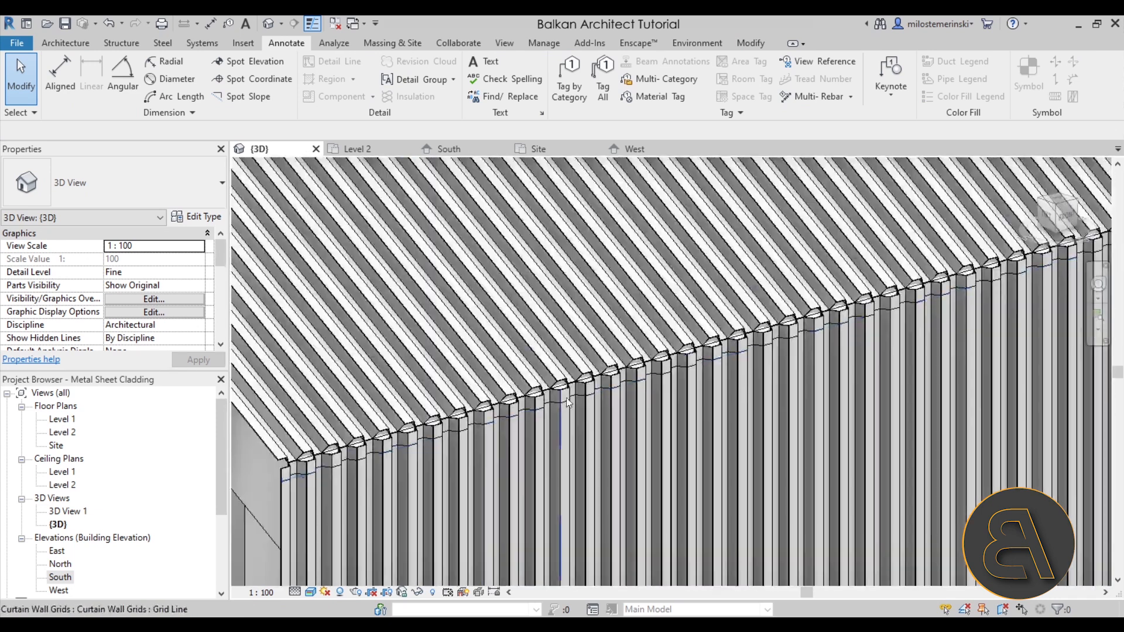
Show the West elevation focused on the sloped roof's edge over the wall top
{"action": "scroll", "scroll_direction": "down", "scroll_amount": 3}
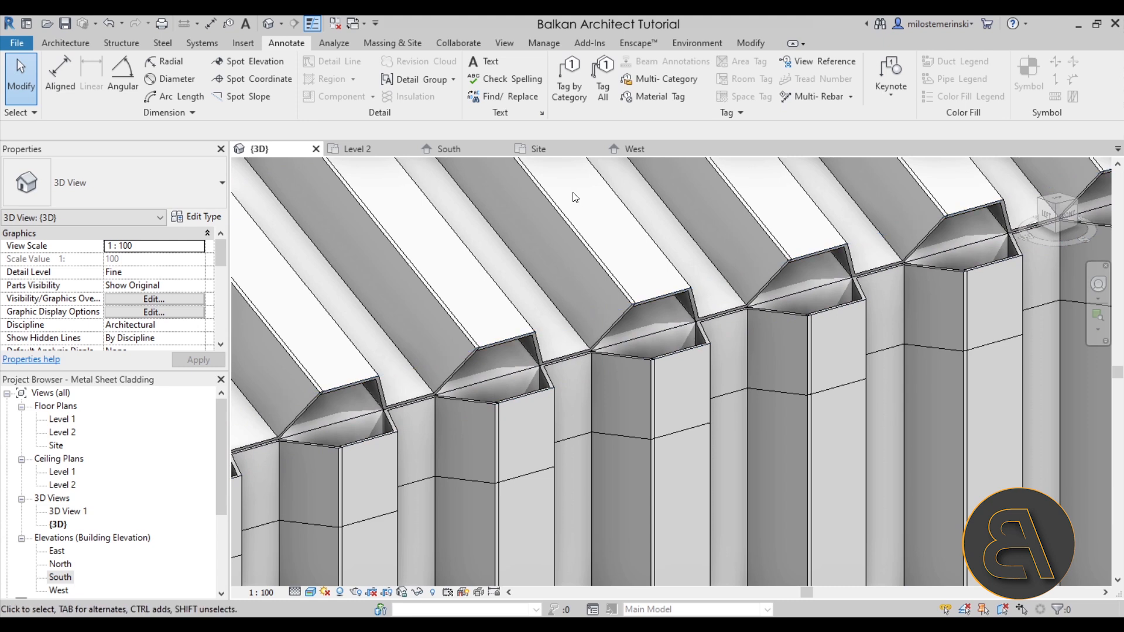
{"action": "left_click", "coordinate": [634, 149]}
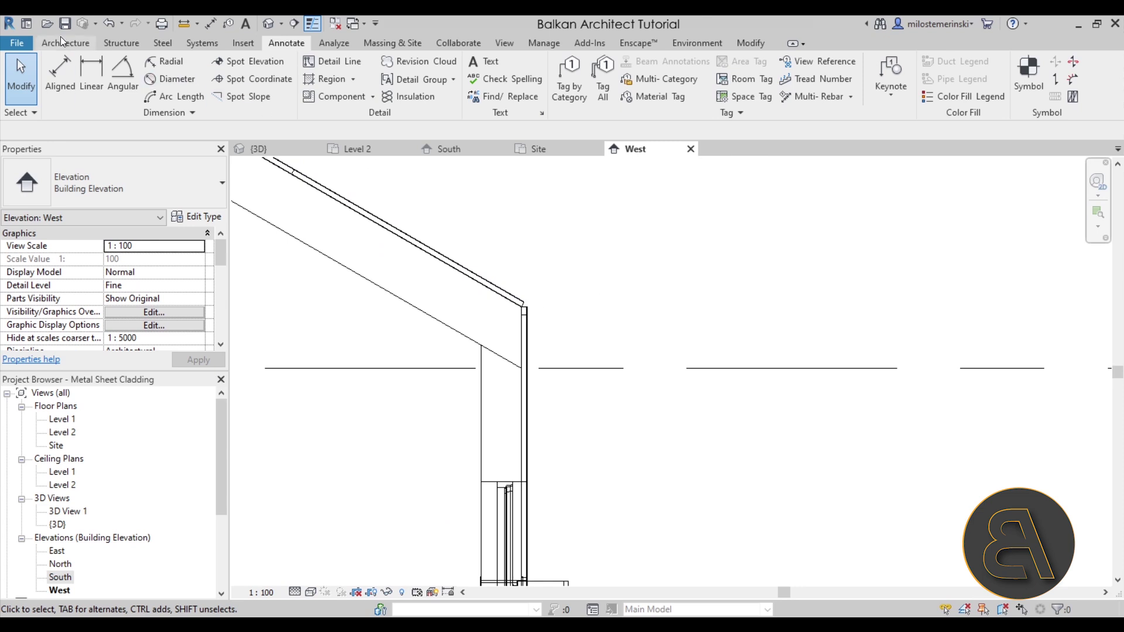
Start an in-place Roofs family named Roofs 1 with Model In-Place
{"action": "left_click", "coordinate": [171, 70]}
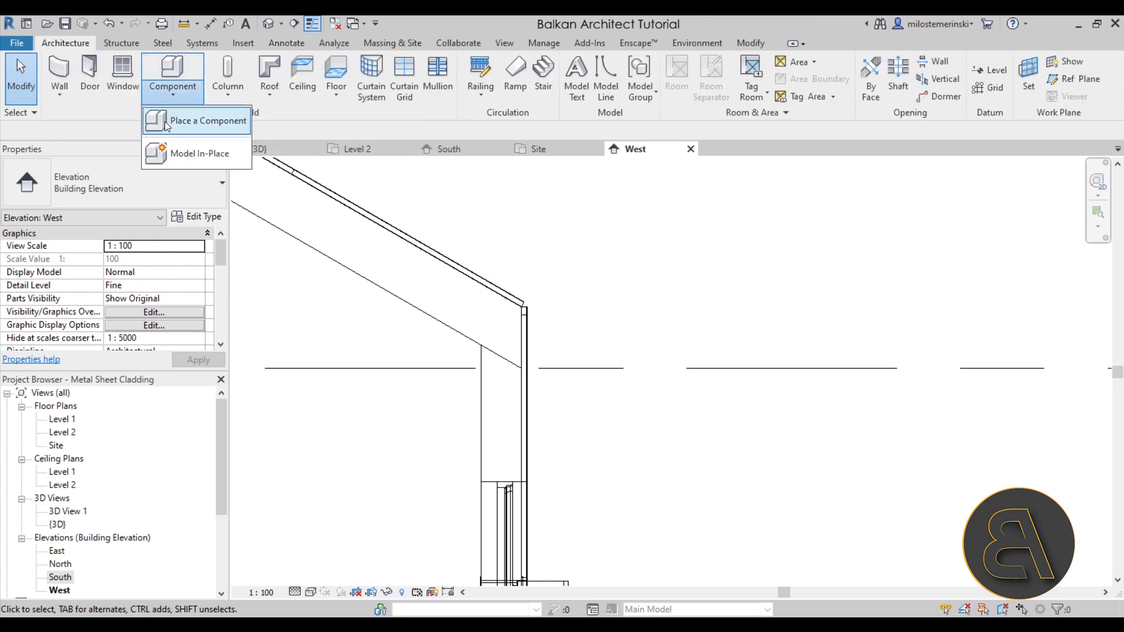
{"action": "left_click", "coordinate": [199, 153]}
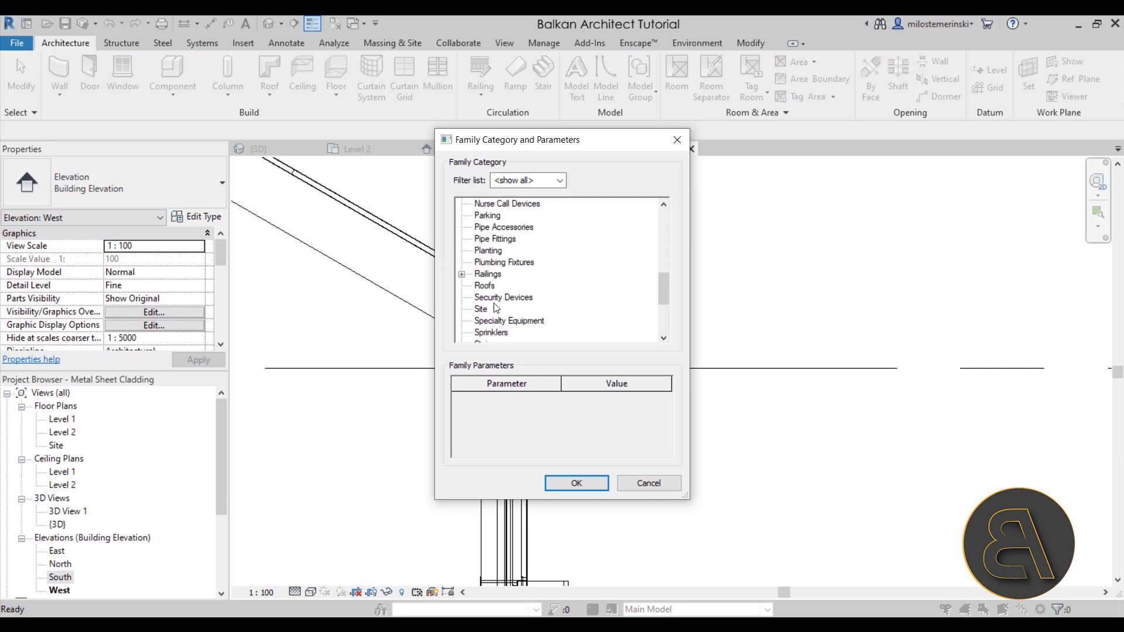
{"action": "left_click", "coordinate": [576, 483]}
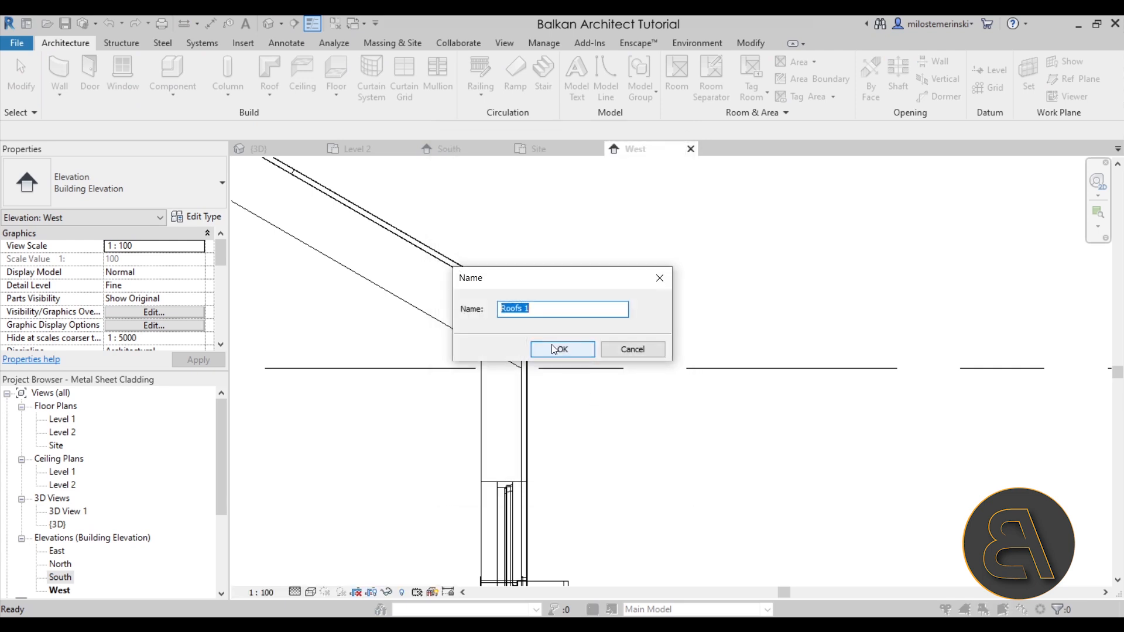
{"action": "left_click", "coordinate": [562, 350]}
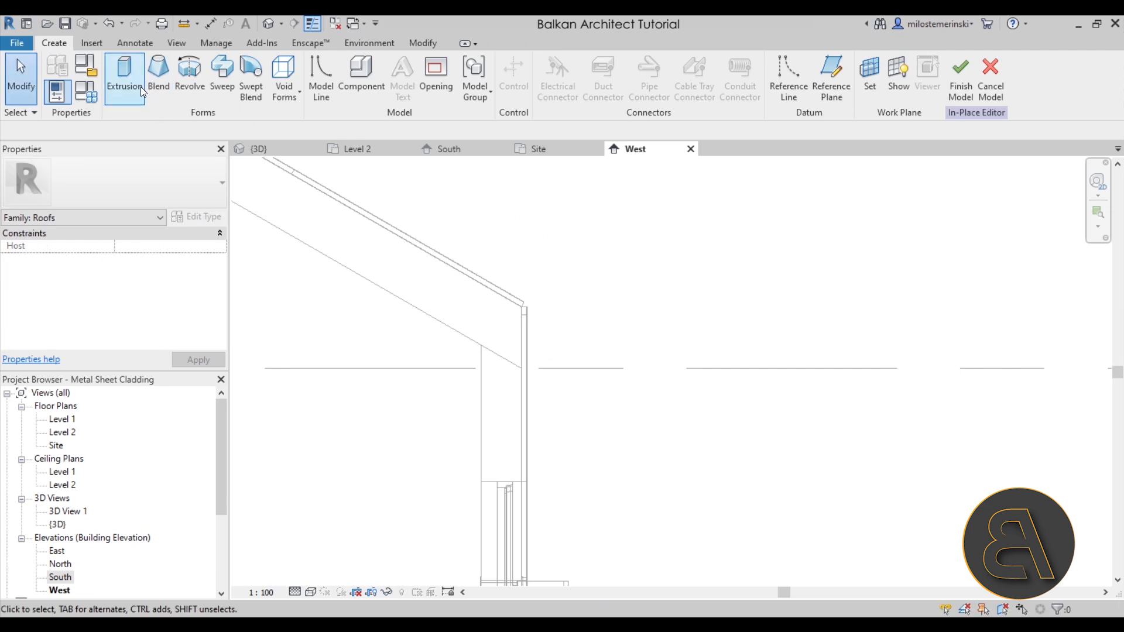
{"action": "mouse_move", "coordinate": [141, 90]}
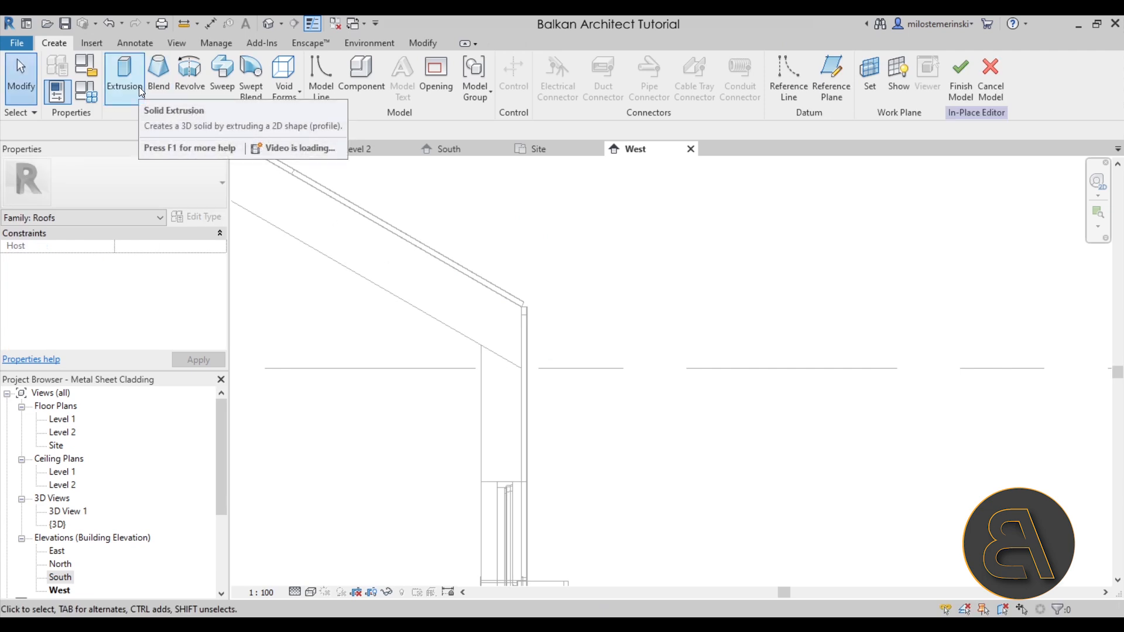
Begin an extrusion on the wall face and sketch the five-sided closure profile at the wall top
{"action": "left_click", "coordinate": [123, 70]}
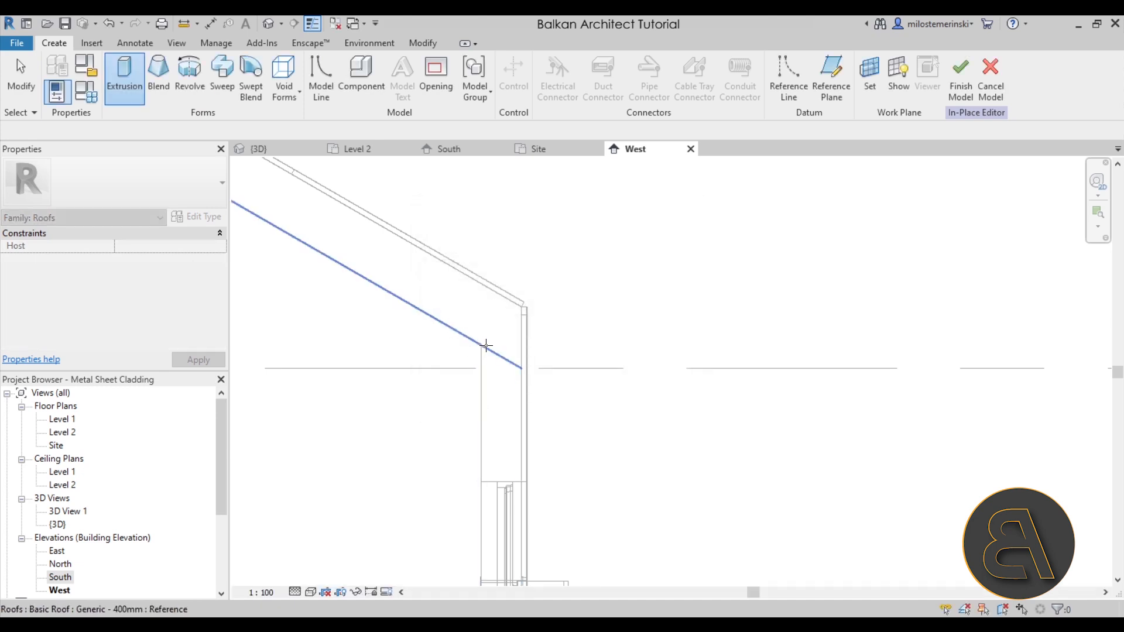
{"action": "mouse_move", "coordinate": [483, 382]}
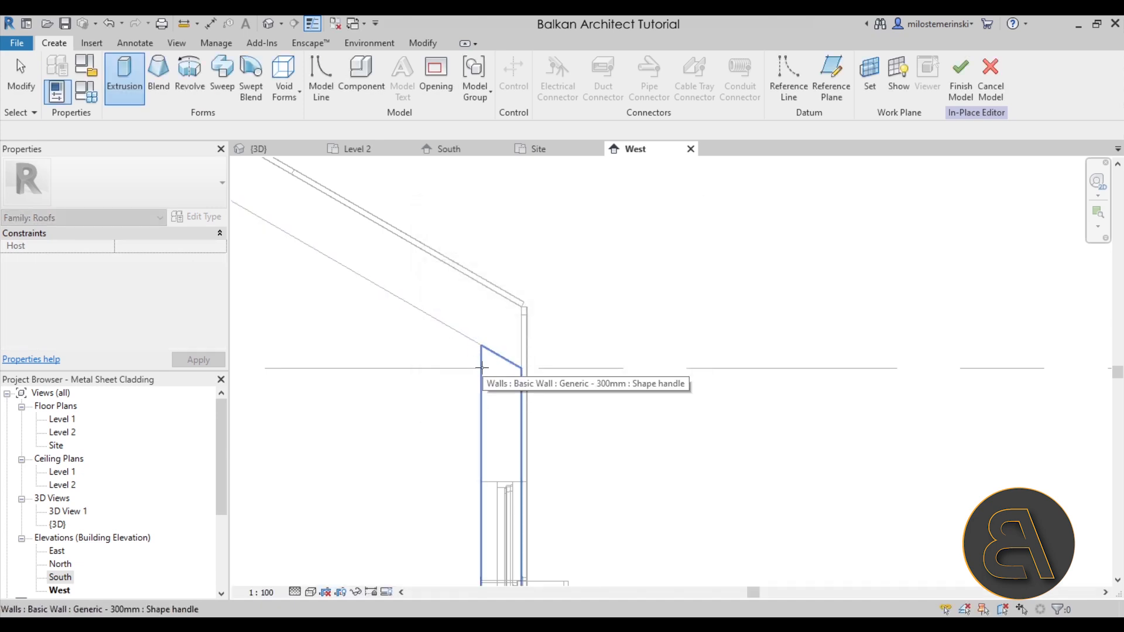
{"action": "left_click", "coordinate": [124, 70]}
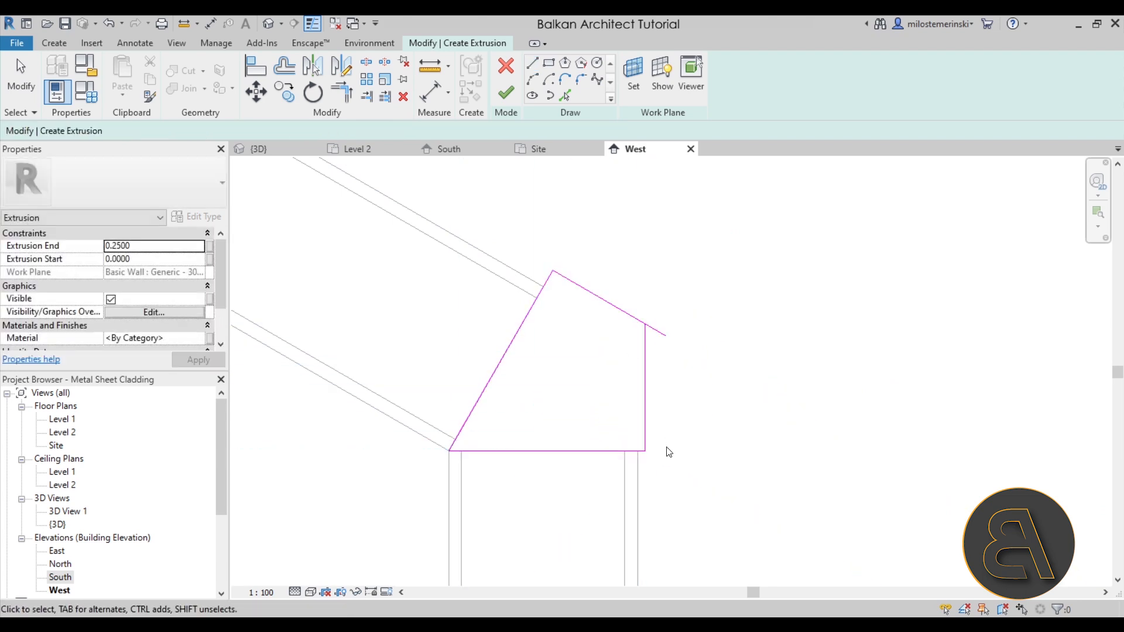
{"action": "left_click", "coordinate": [598, 305]}
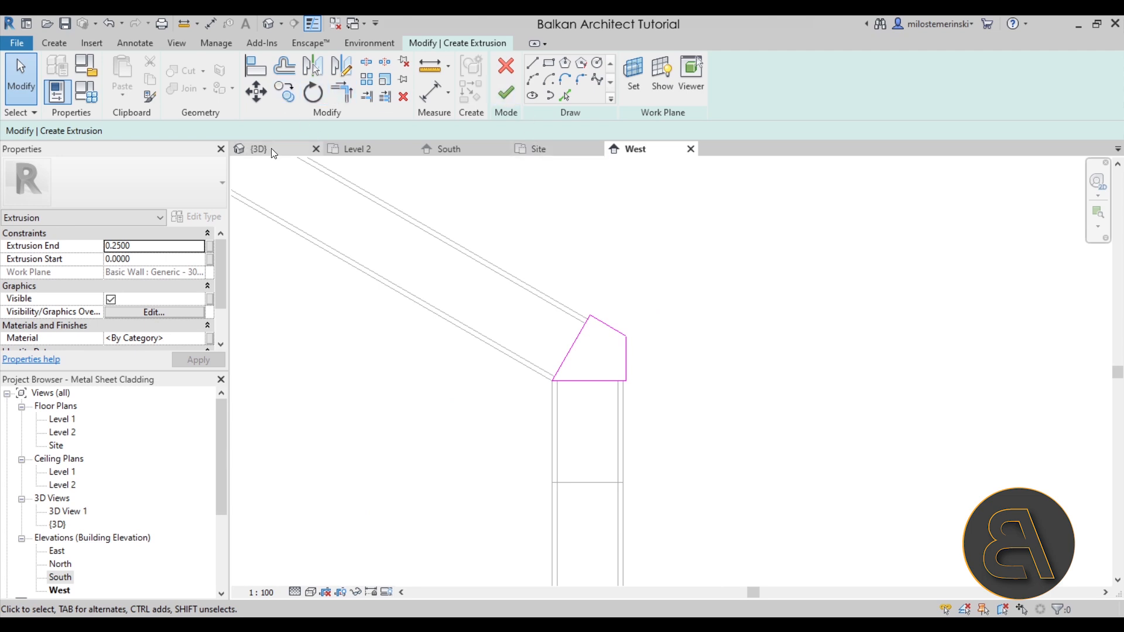
In the {3D} view, drag the closure extrusion's end grip along the roof edge
{"action": "left_click", "coordinate": [258, 149]}
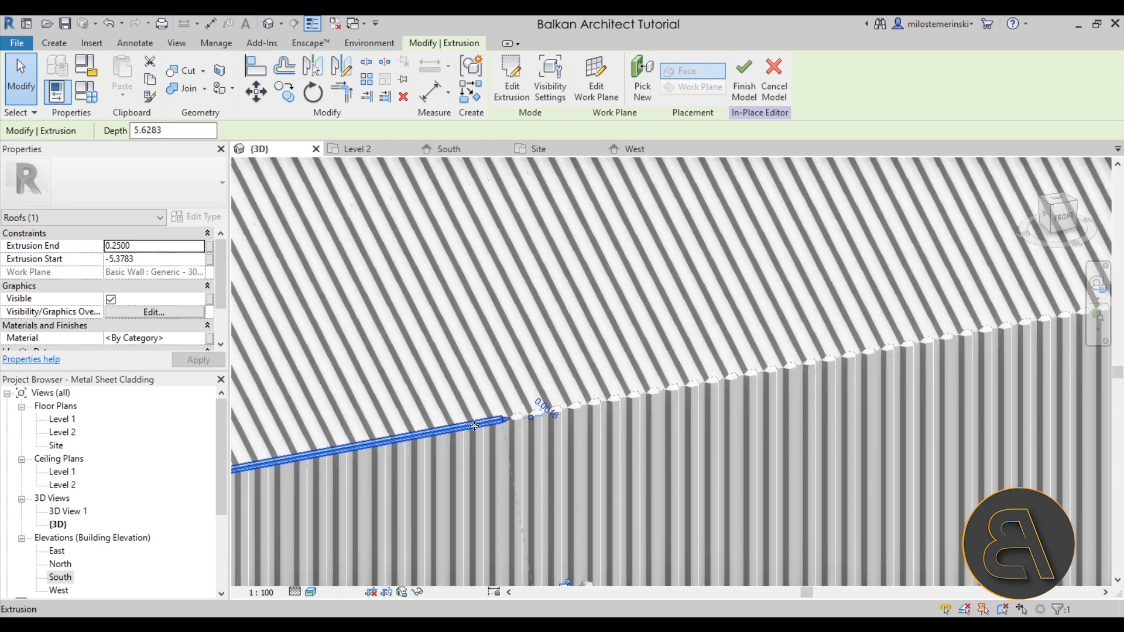
{"action": "left_click_drag", "start_coordinate": [473, 426], "coordinate": [810, 407]}
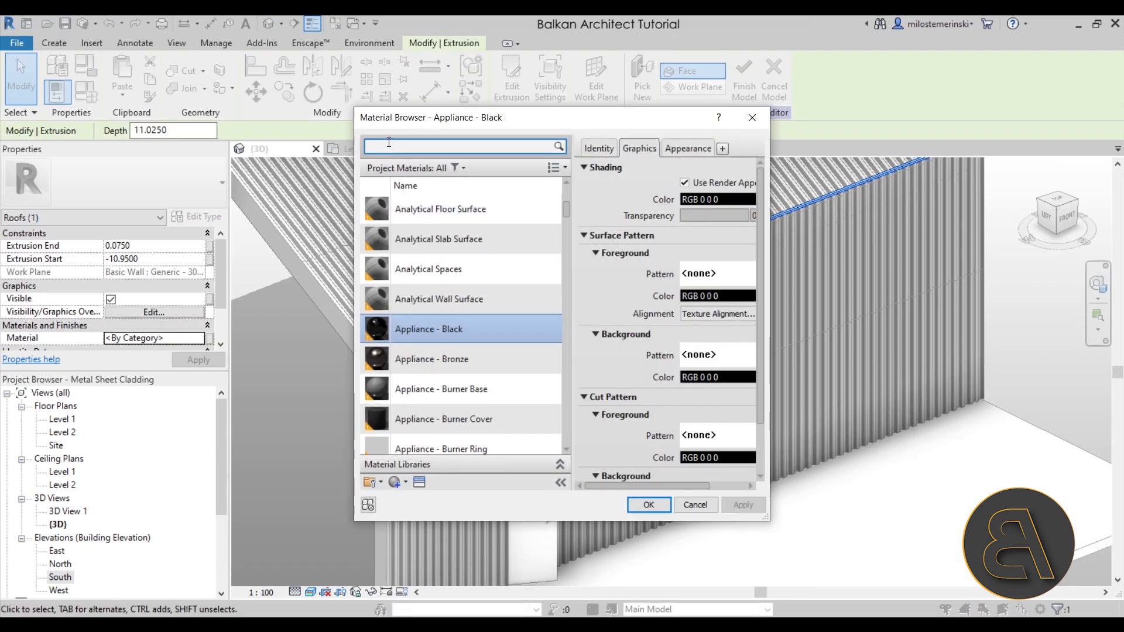
Search the Material Browser for 'sheet' and assign Metal Deck to the closure piece
{"action": "type", "text": "shee"}
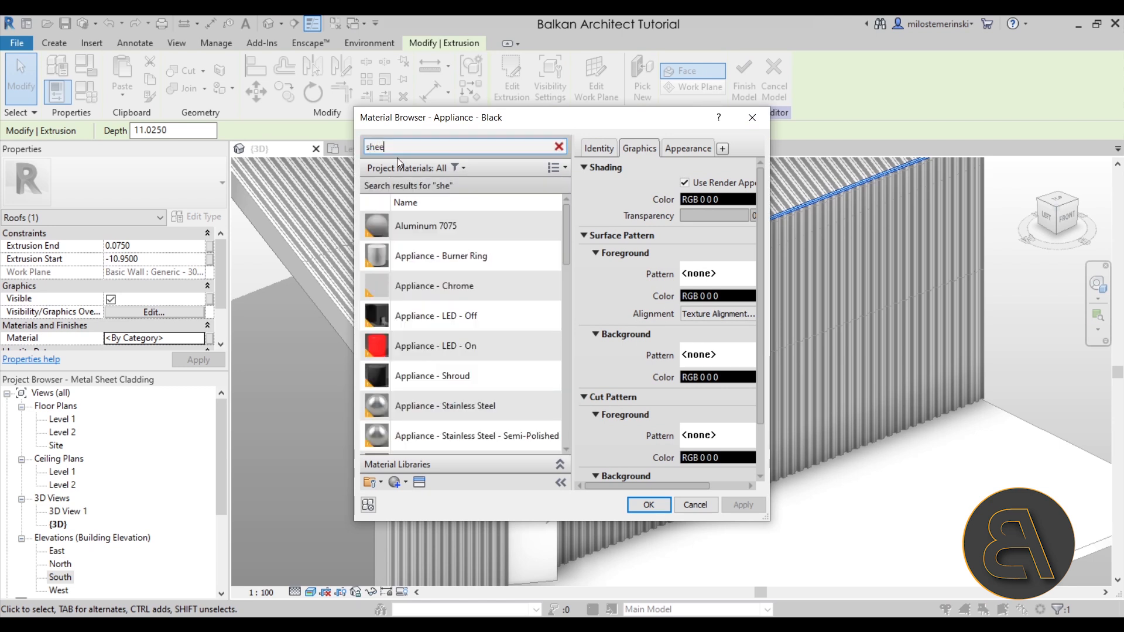
{"action": "scroll", "scroll_direction": "down", "scroll_amount": 3}
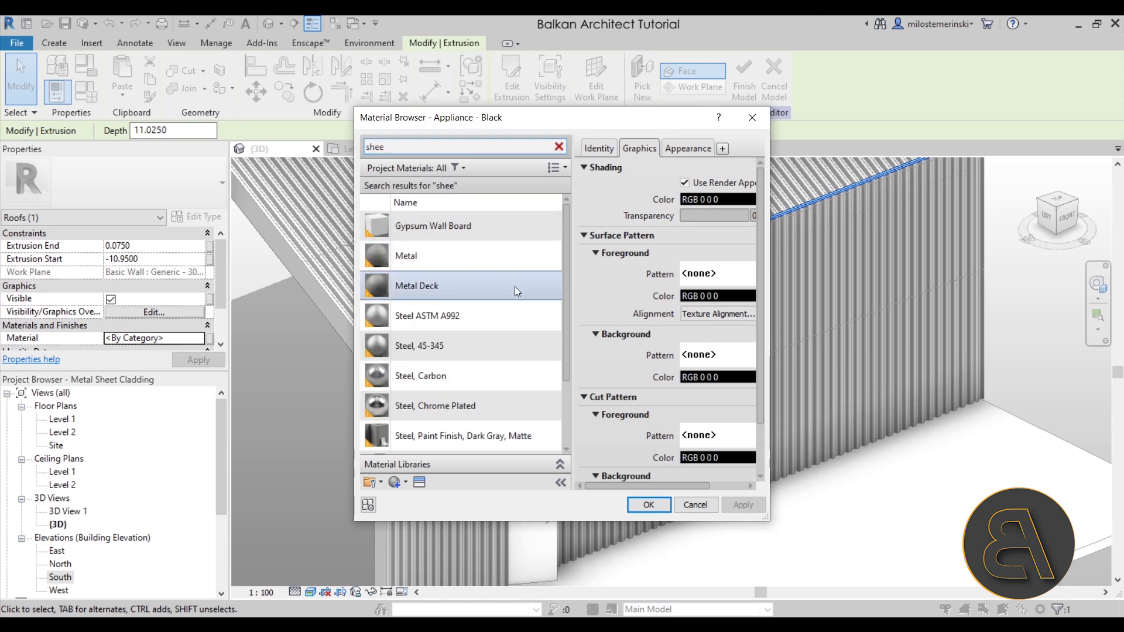
{"action": "left_click", "coordinate": [416, 285]}
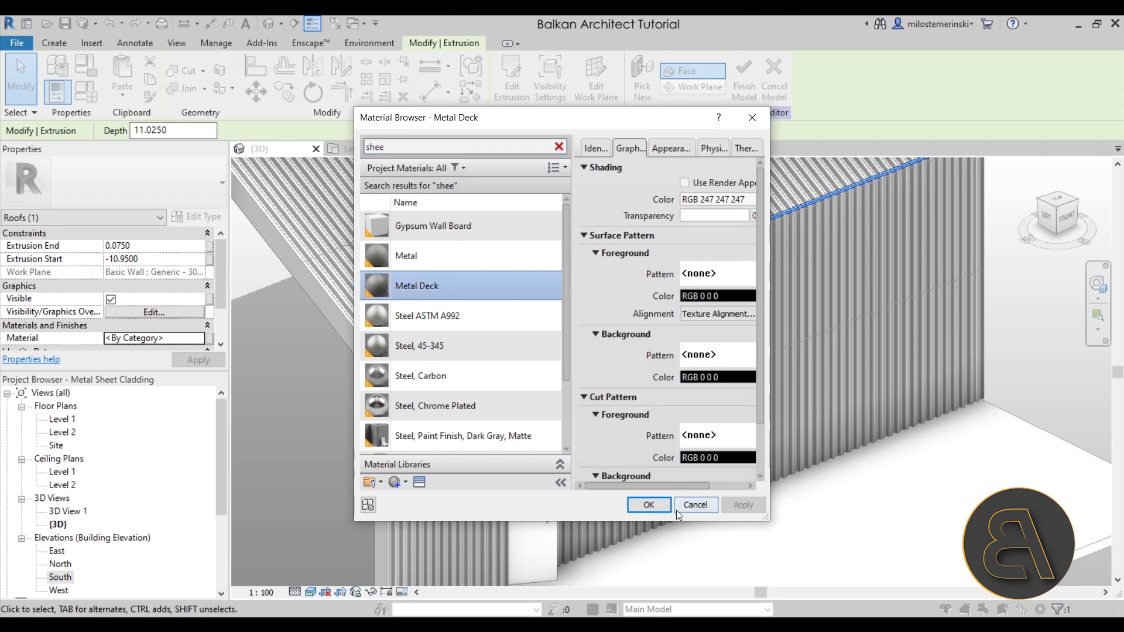
{"action": "left_click", "coordinate": [649, 505]}
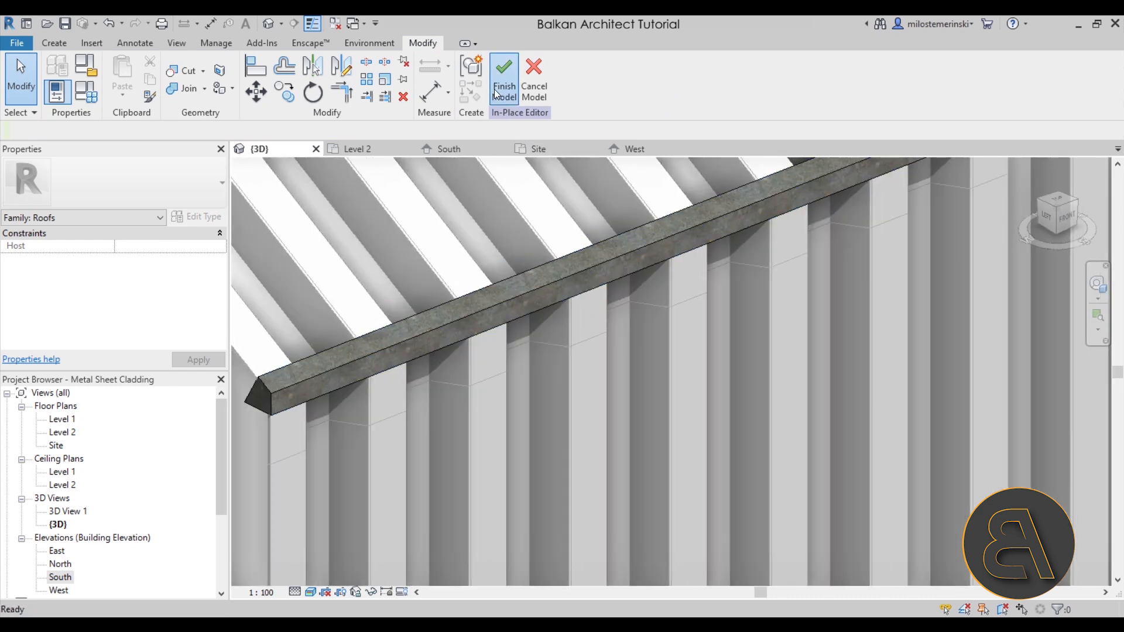
{"action": "left_click", "coordinate": [504, 70]}
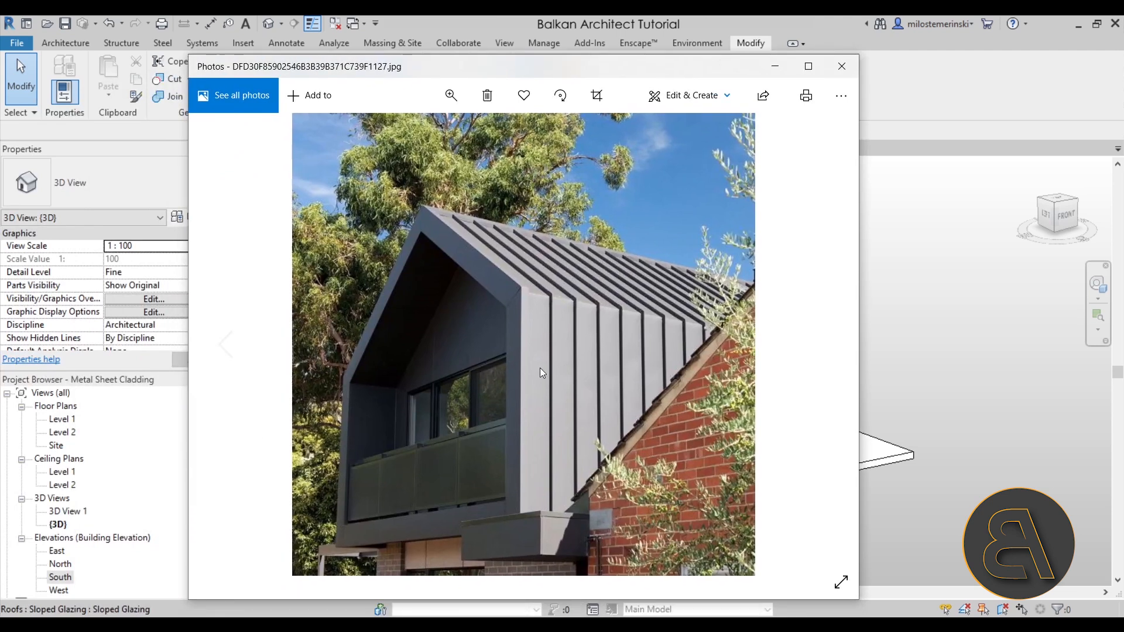
{"action": "mouse_move", "coordinate": [466, 377]}
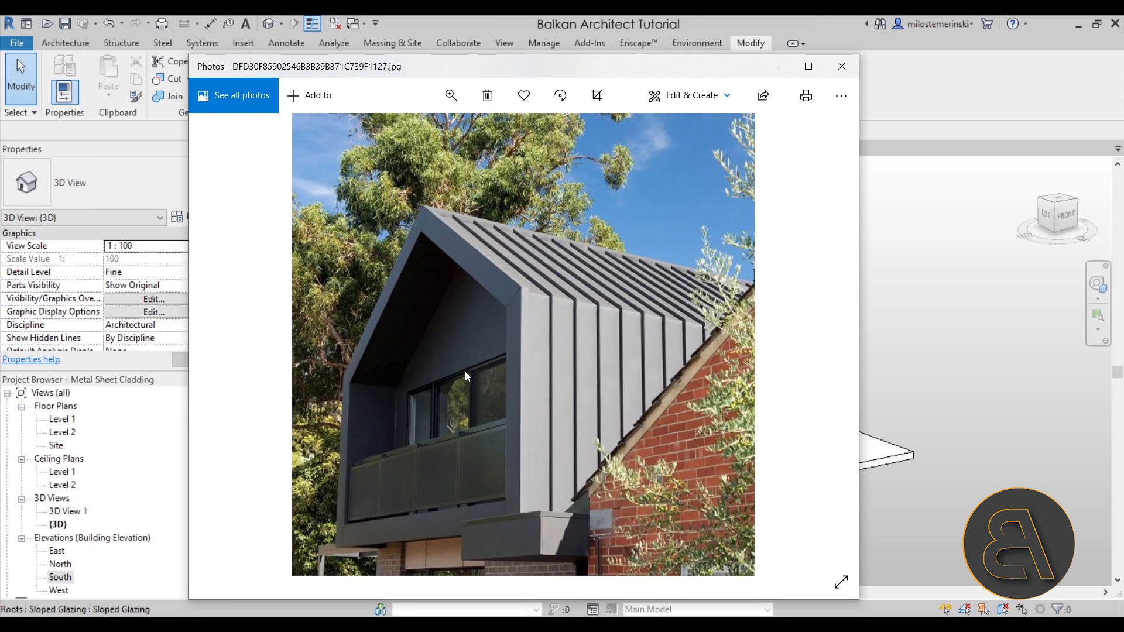
{"action": "mouse_move", "coordinate": [719, 71]}
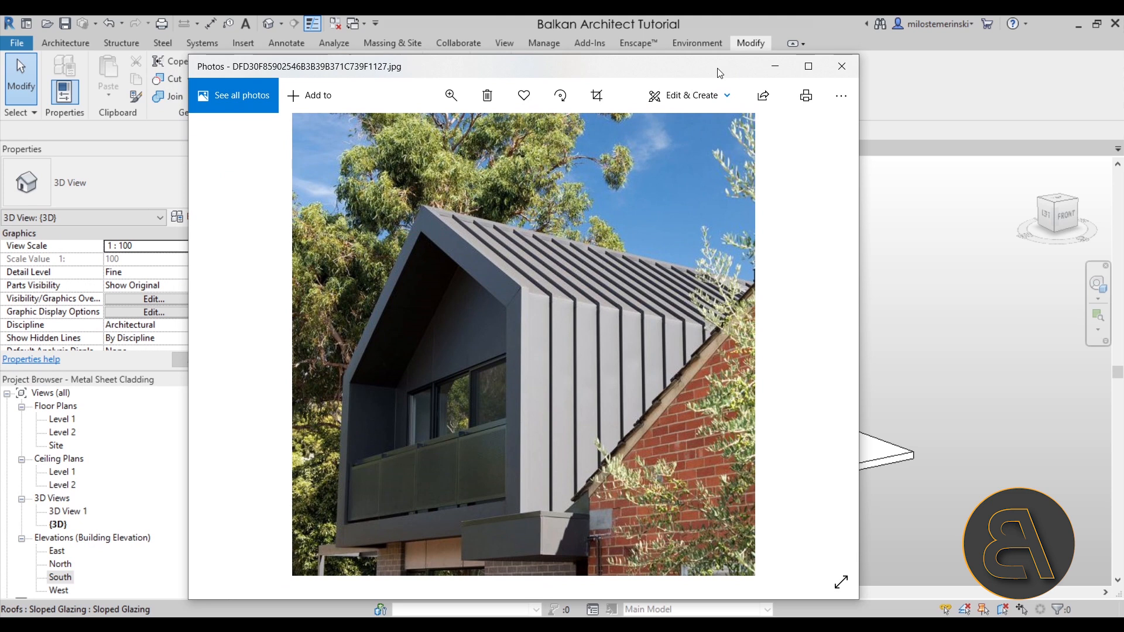
Close the Photos window showing the metal-clad house reference
{"action": "left_click", "coordinate": [841, 66]}
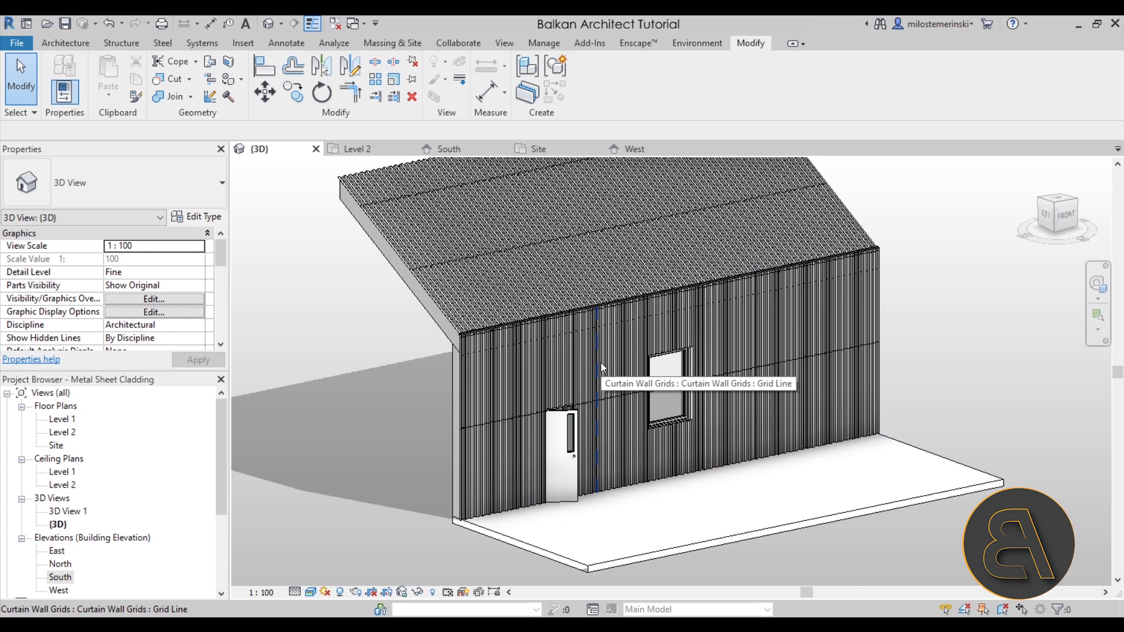
{"action": "mouse_move", "coordinate": [602, 368]}
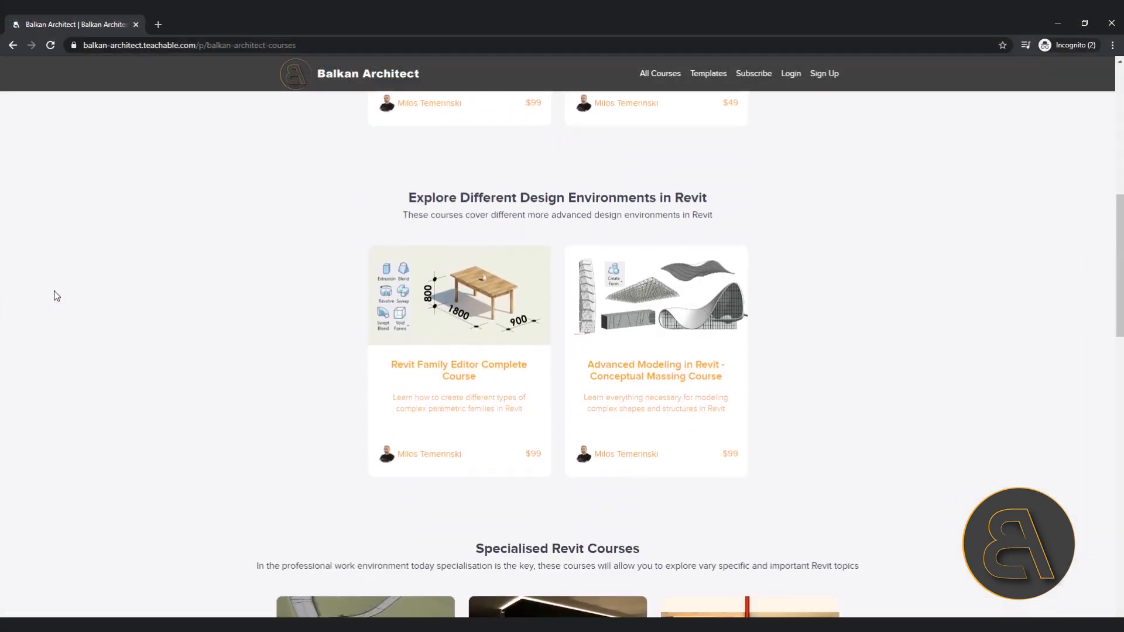
Scroll the Balkan Architect courses page down to Specialised Revit Courses
{"action": "scroll", "scroll_direction": "down", "scroll_amount": 3}
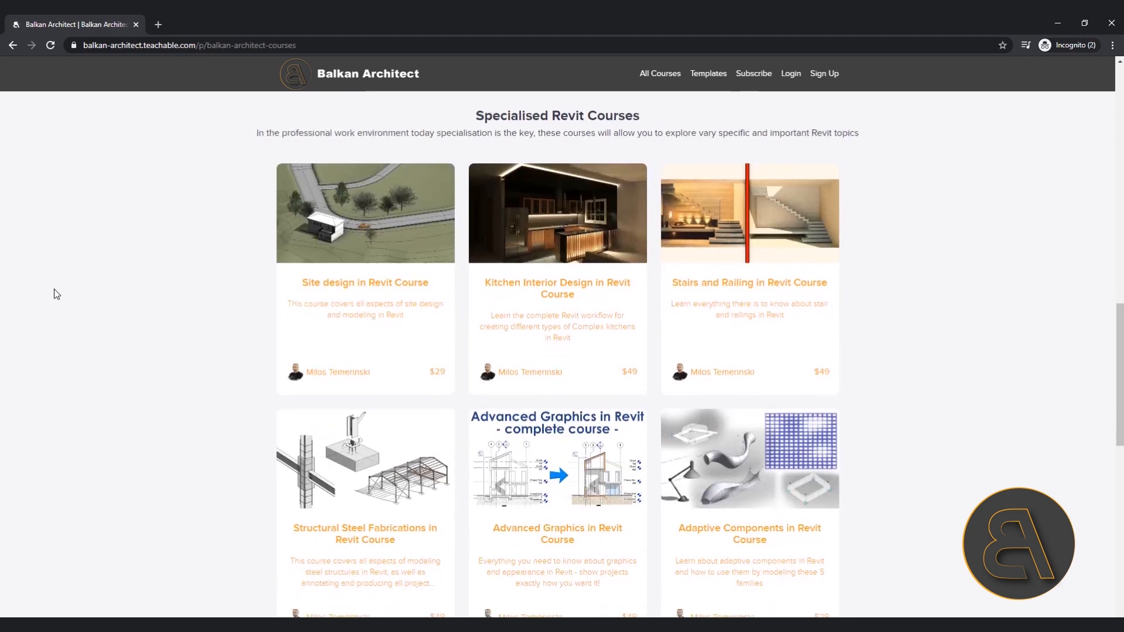